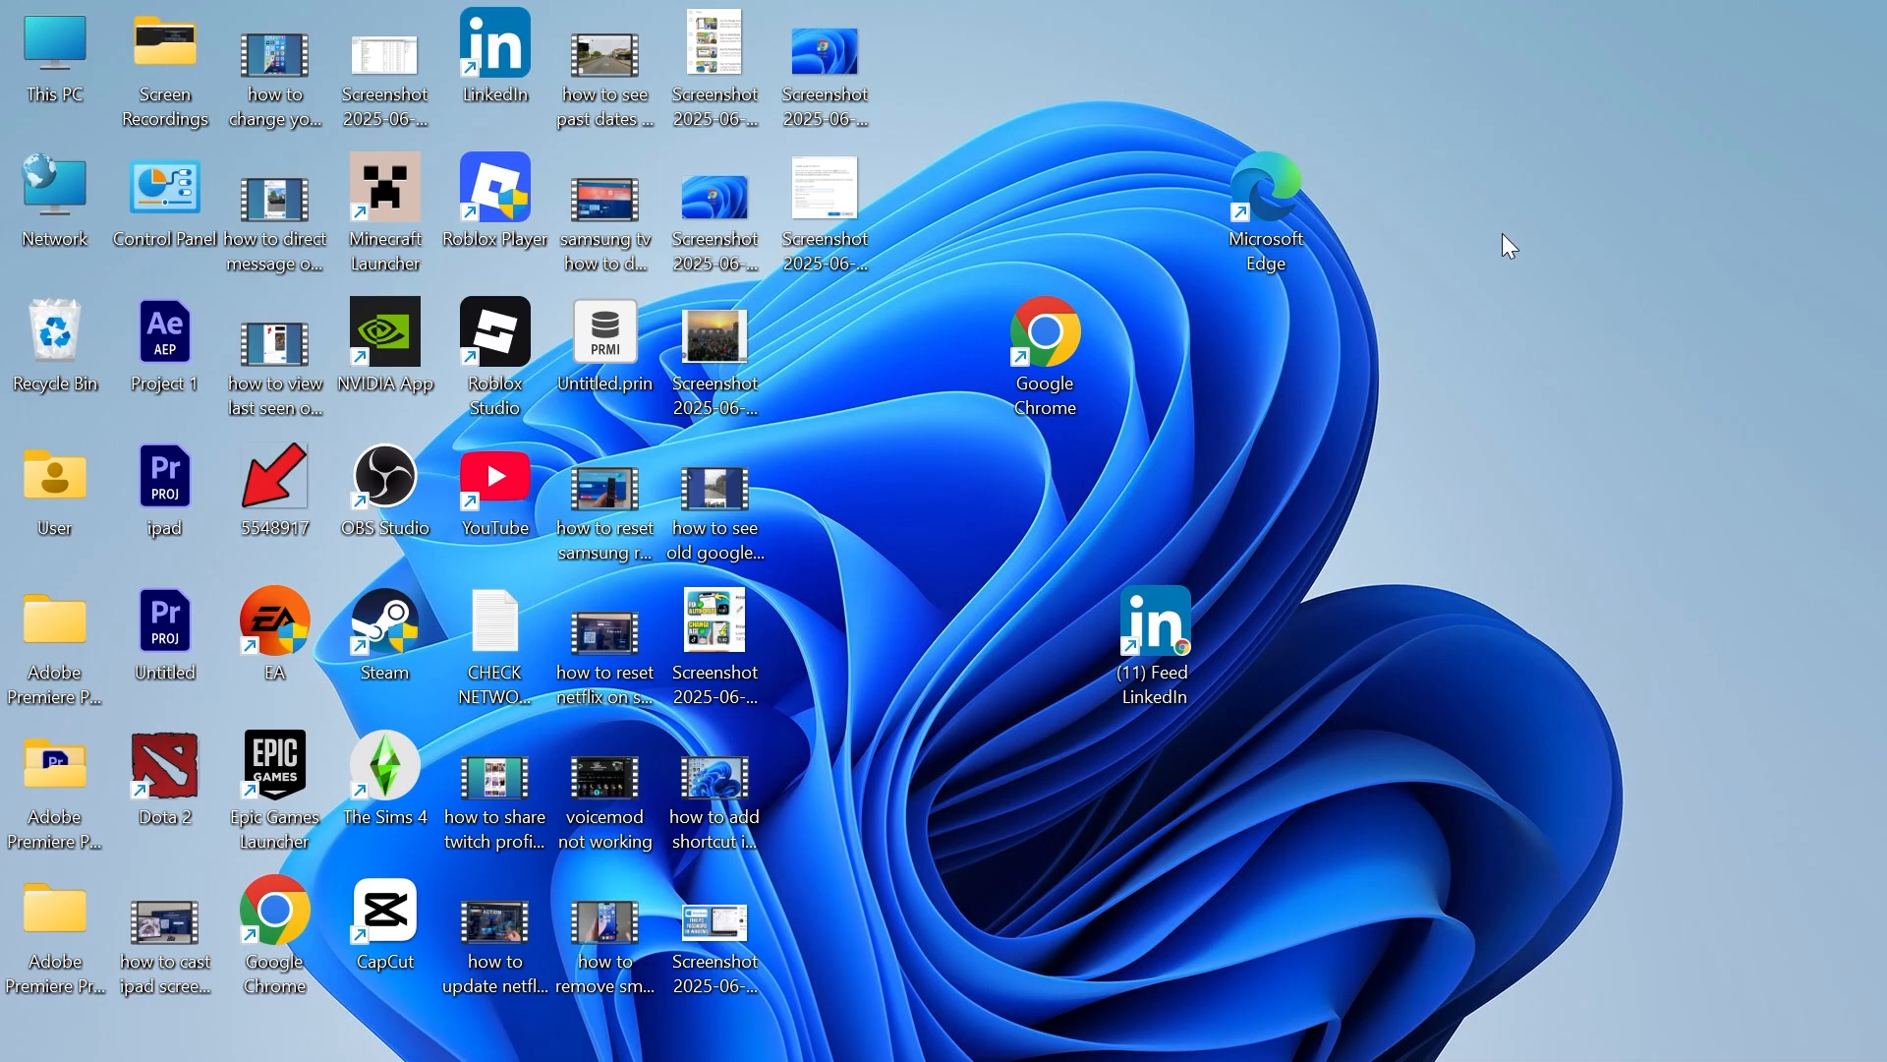
pyautogui.moveTo(1643, 413)
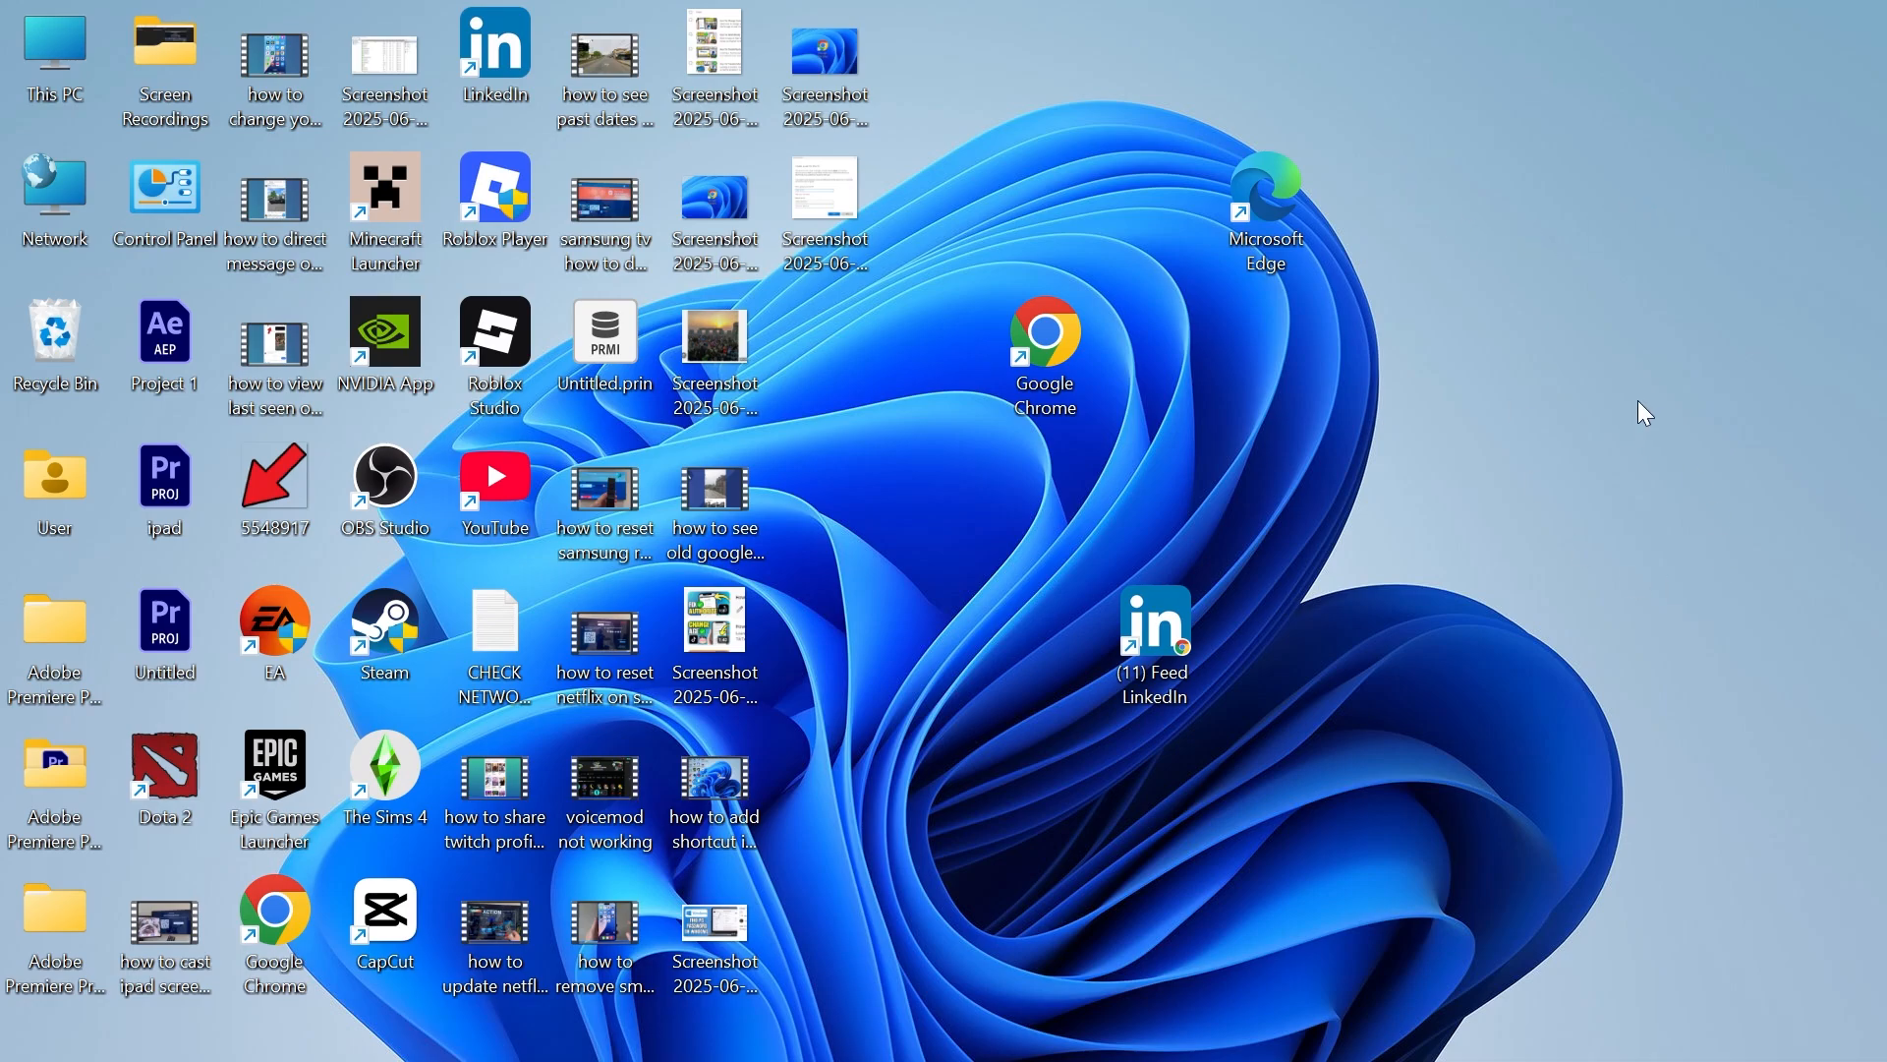
pyautogui.moveTo(1412, 442)
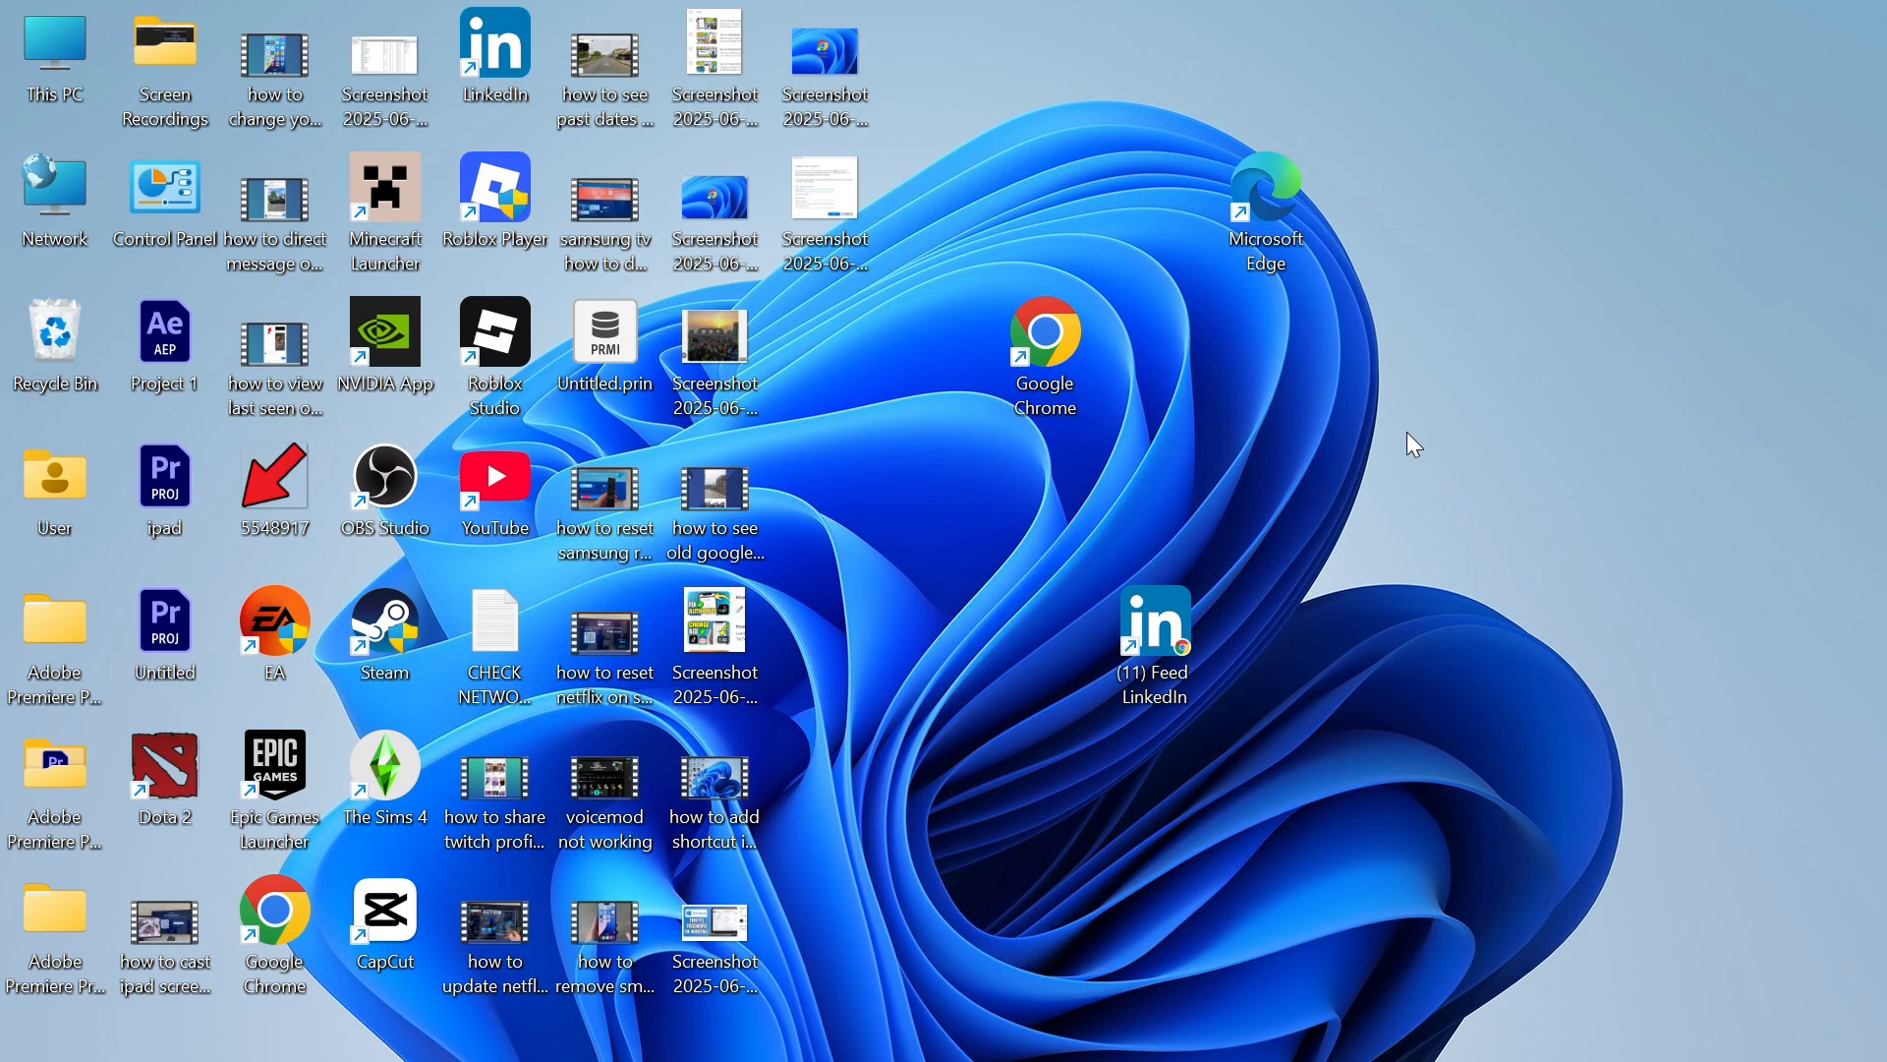
pyautogui.moveTo(1226, 403)
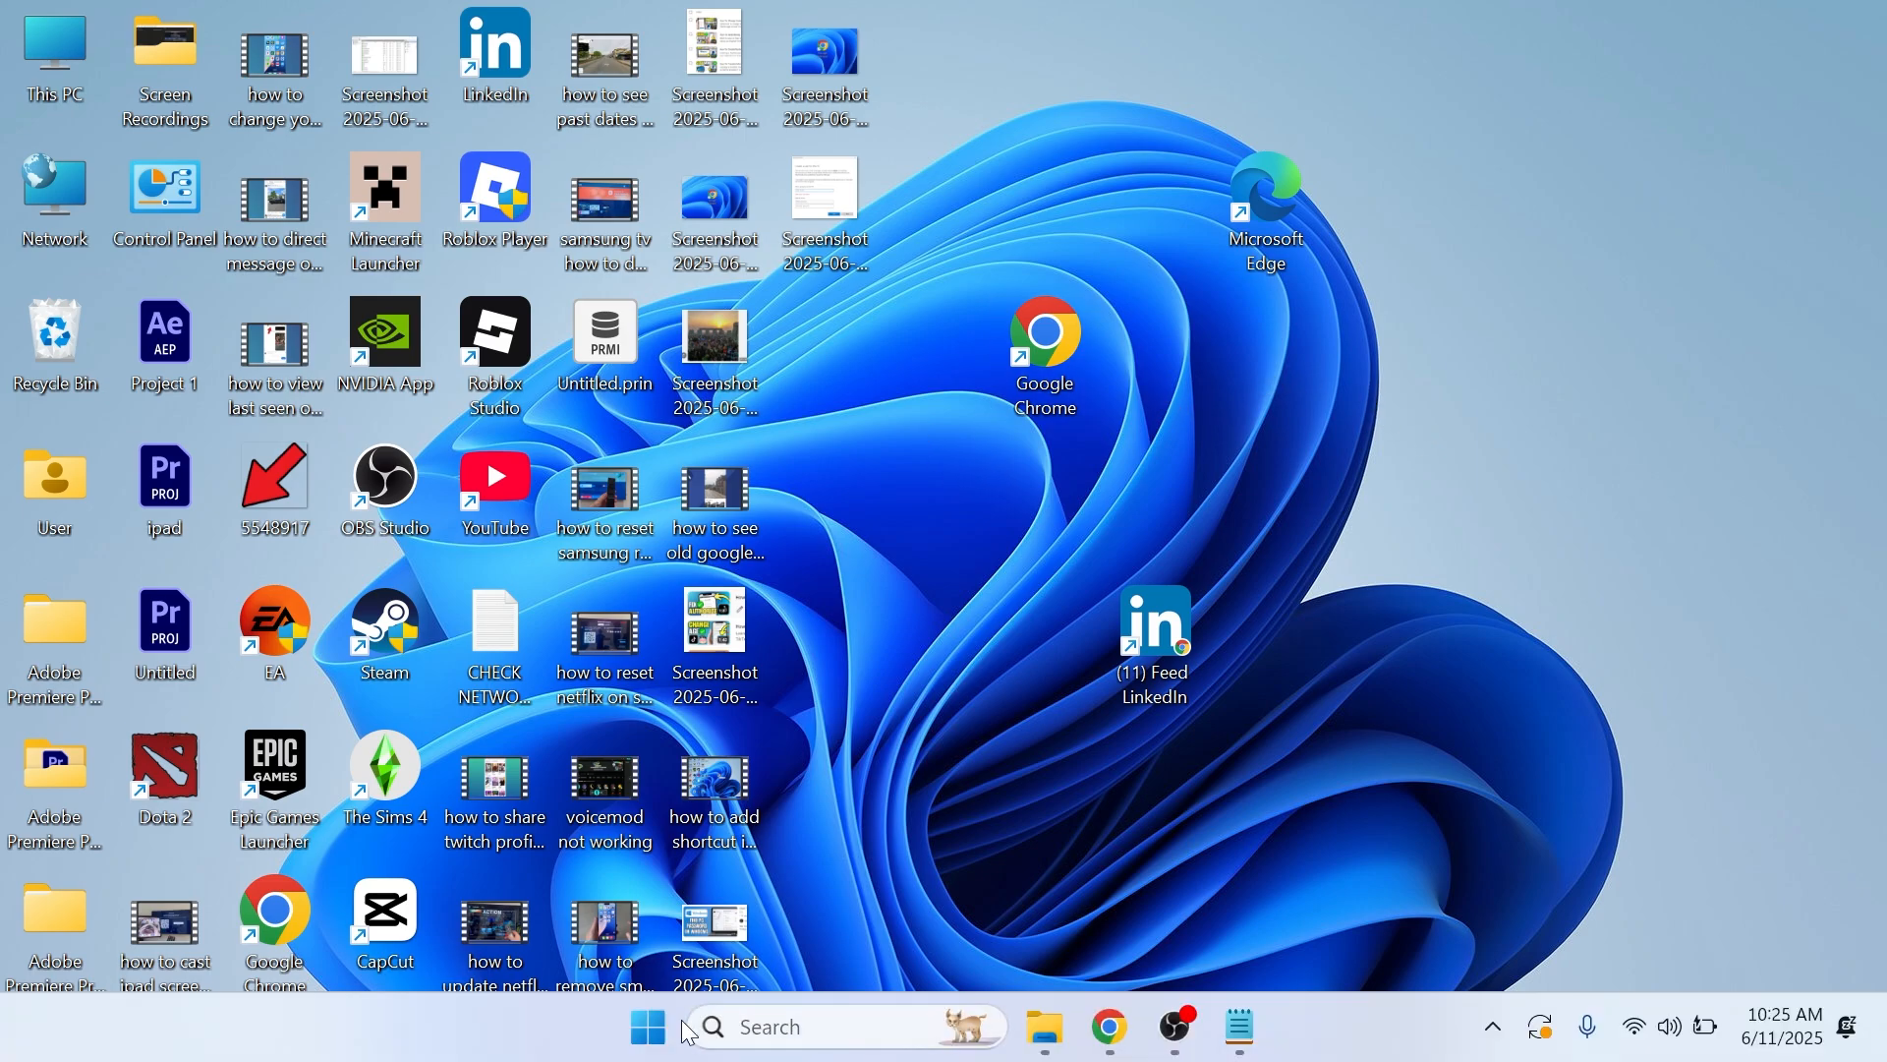
# - Launch the Settings app from Start search with the query 'settings'
pyautogui.write('settings')
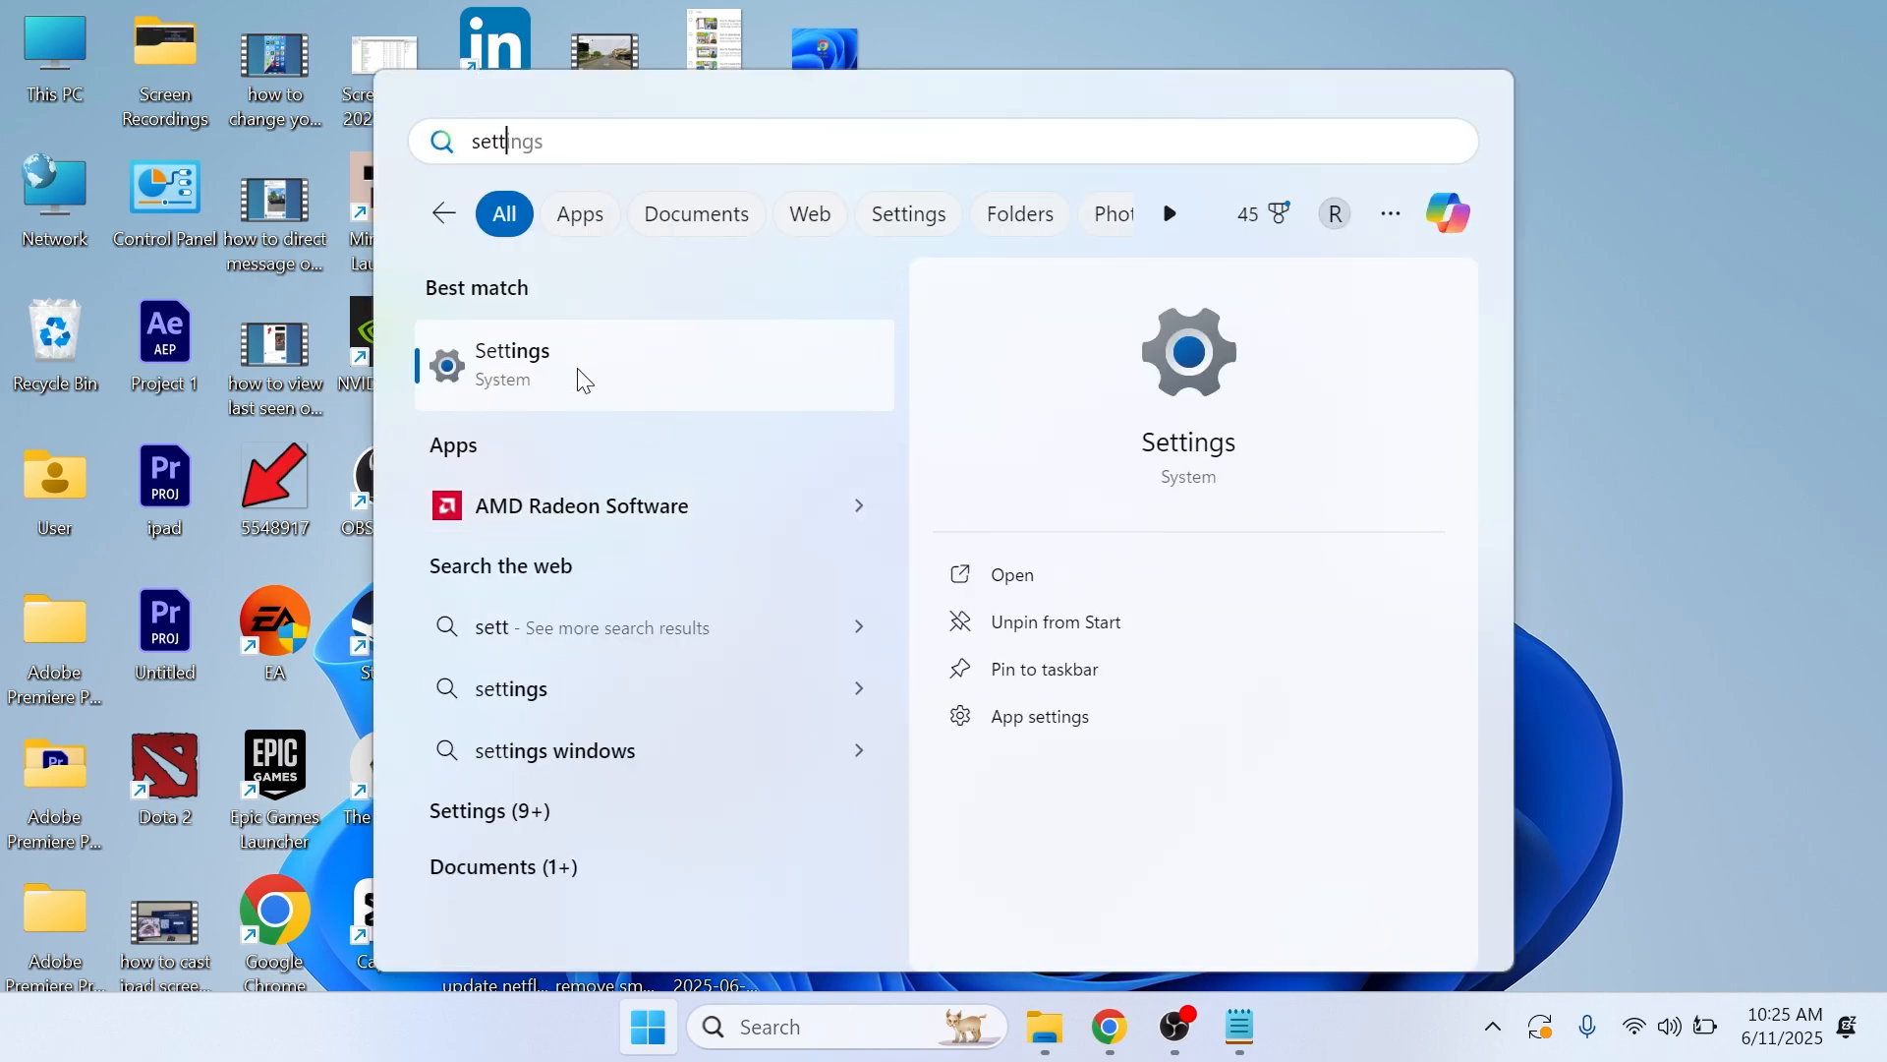
pyautogui.click(511, 365)
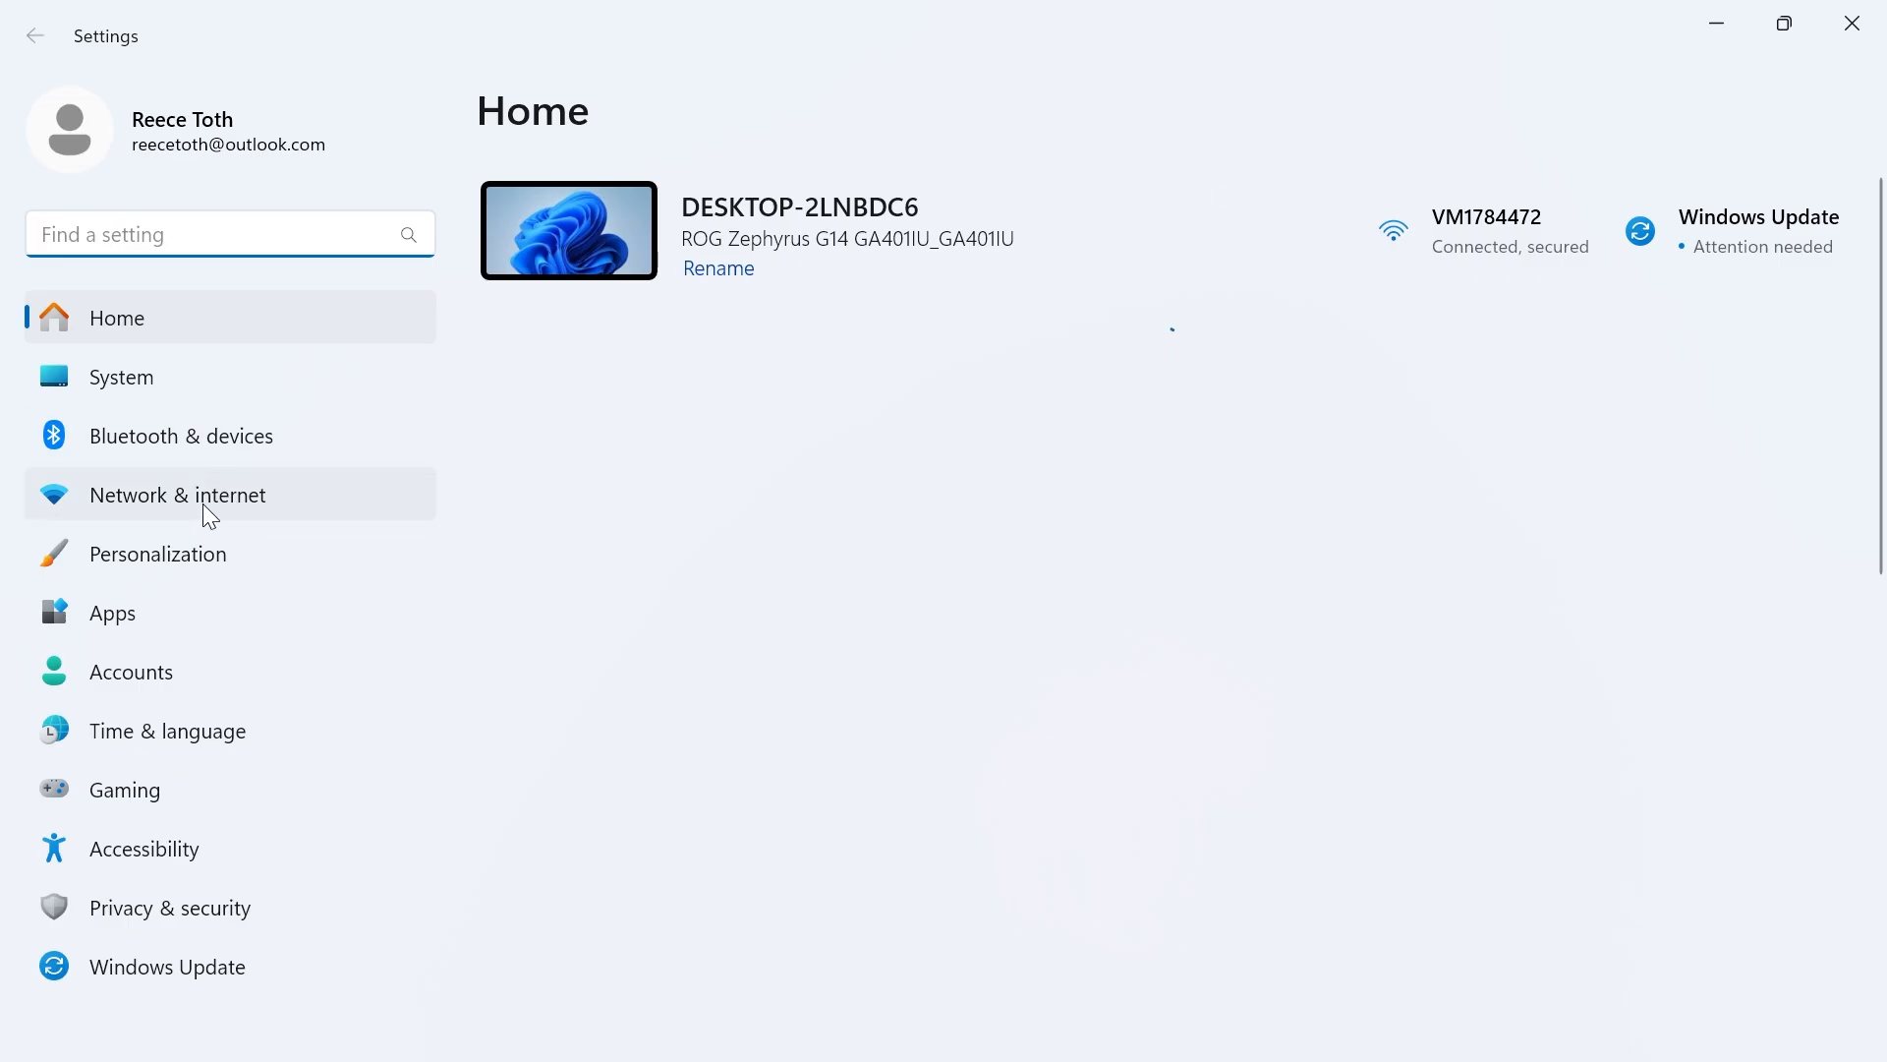
# - Review the VPN page under Network & internet, then return to the overview
pyautogui.click(175, 493)
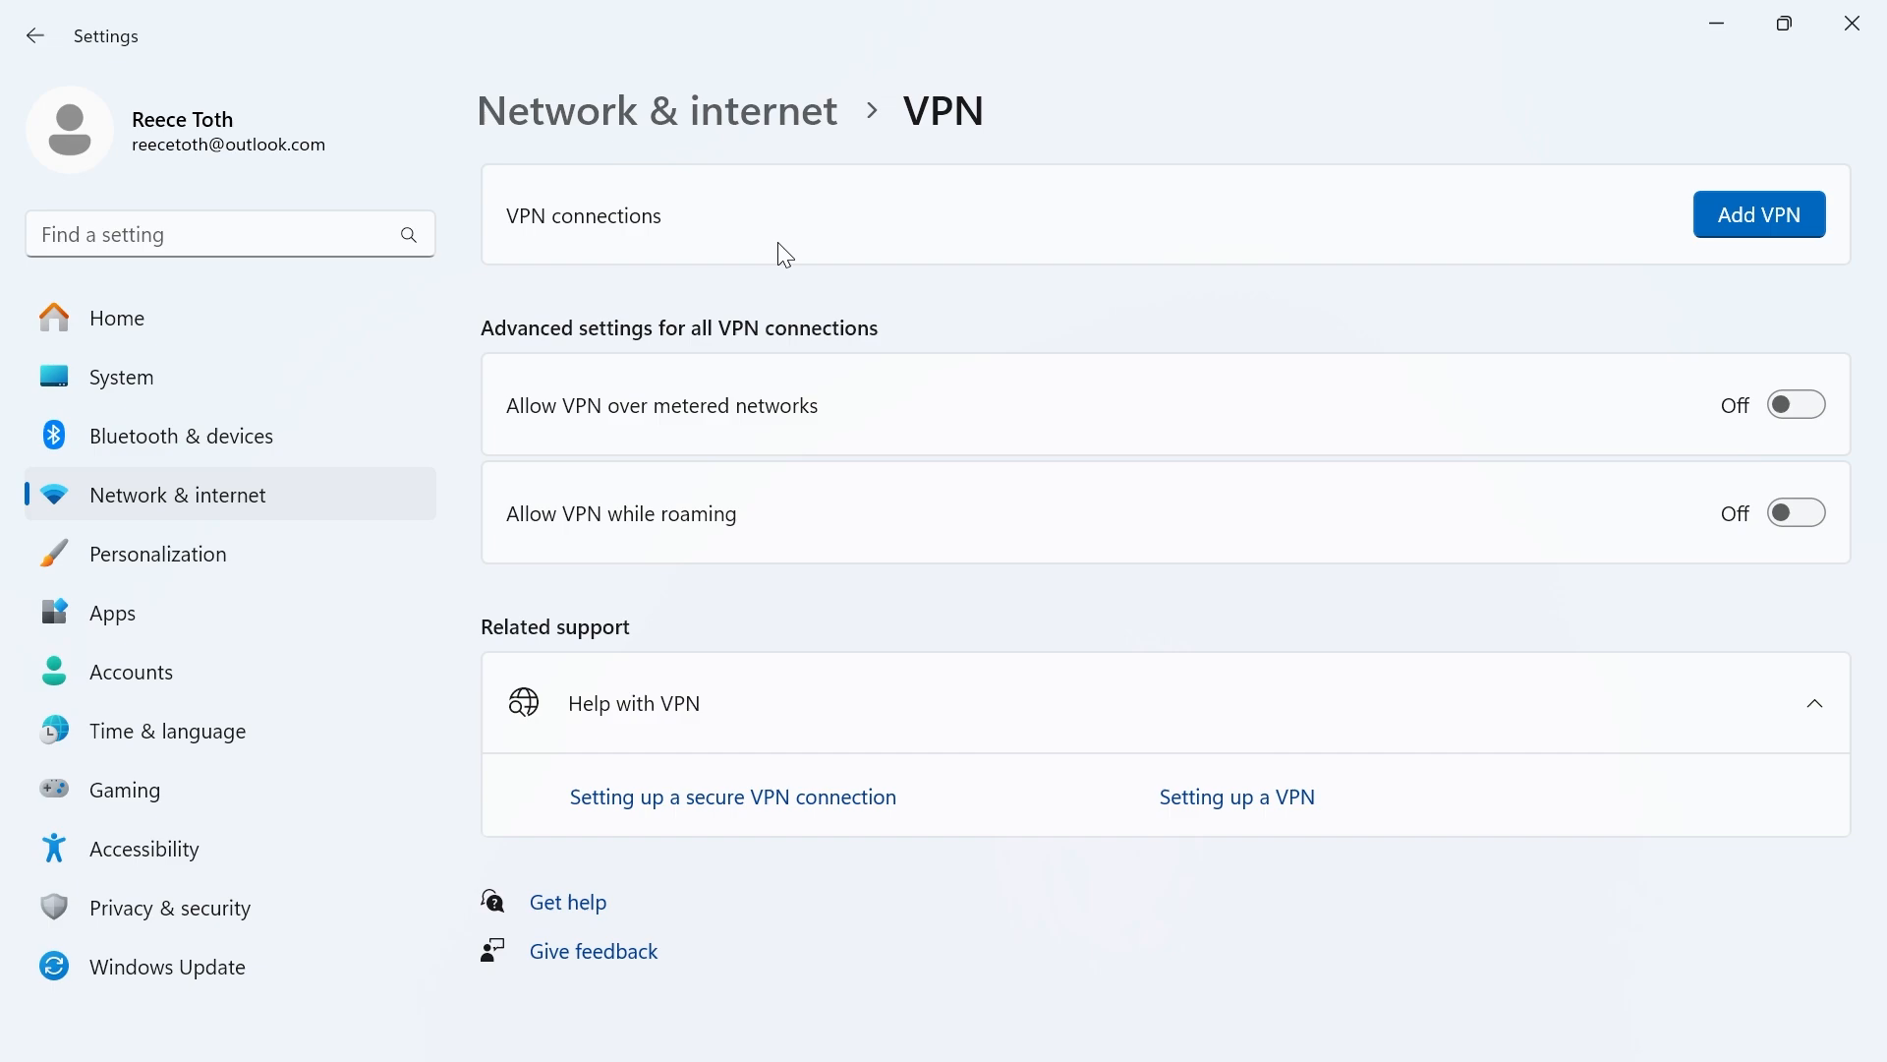
pyautogui.moveTo(543, 416)
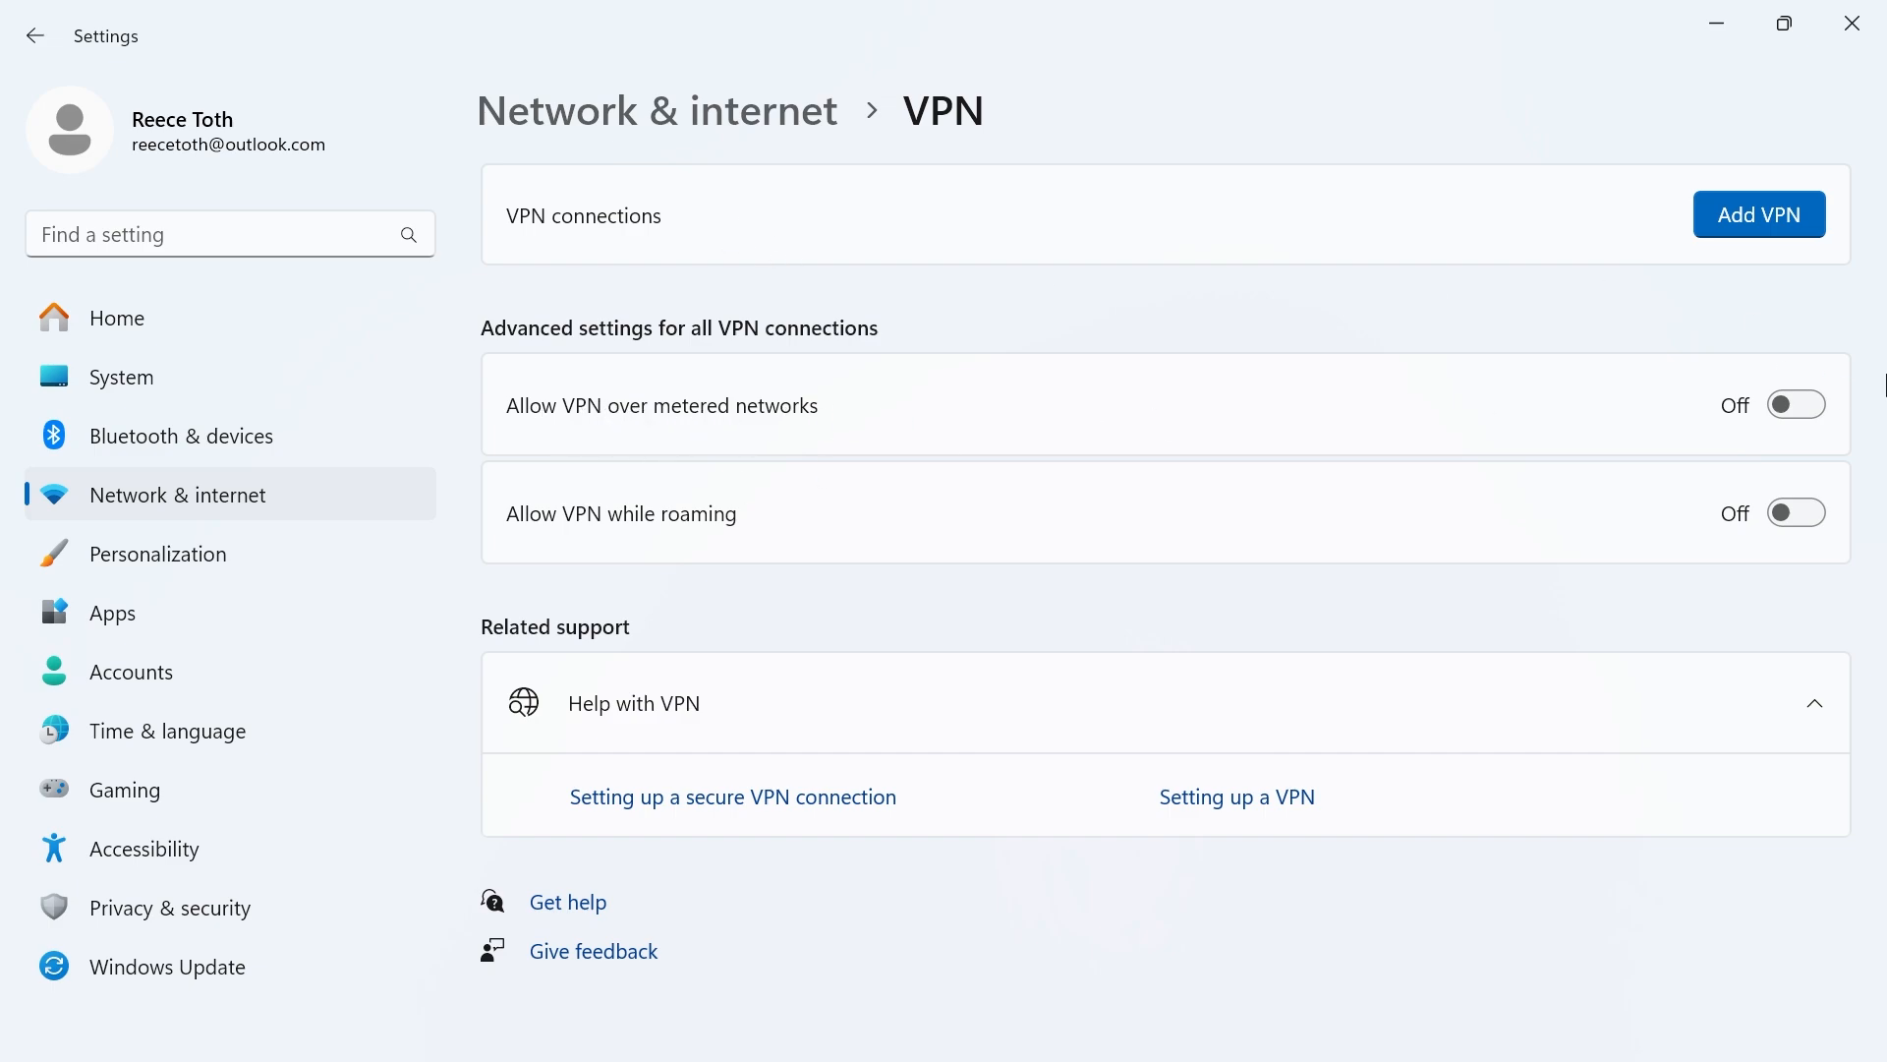
pyautogui.moveTo(586, 533)
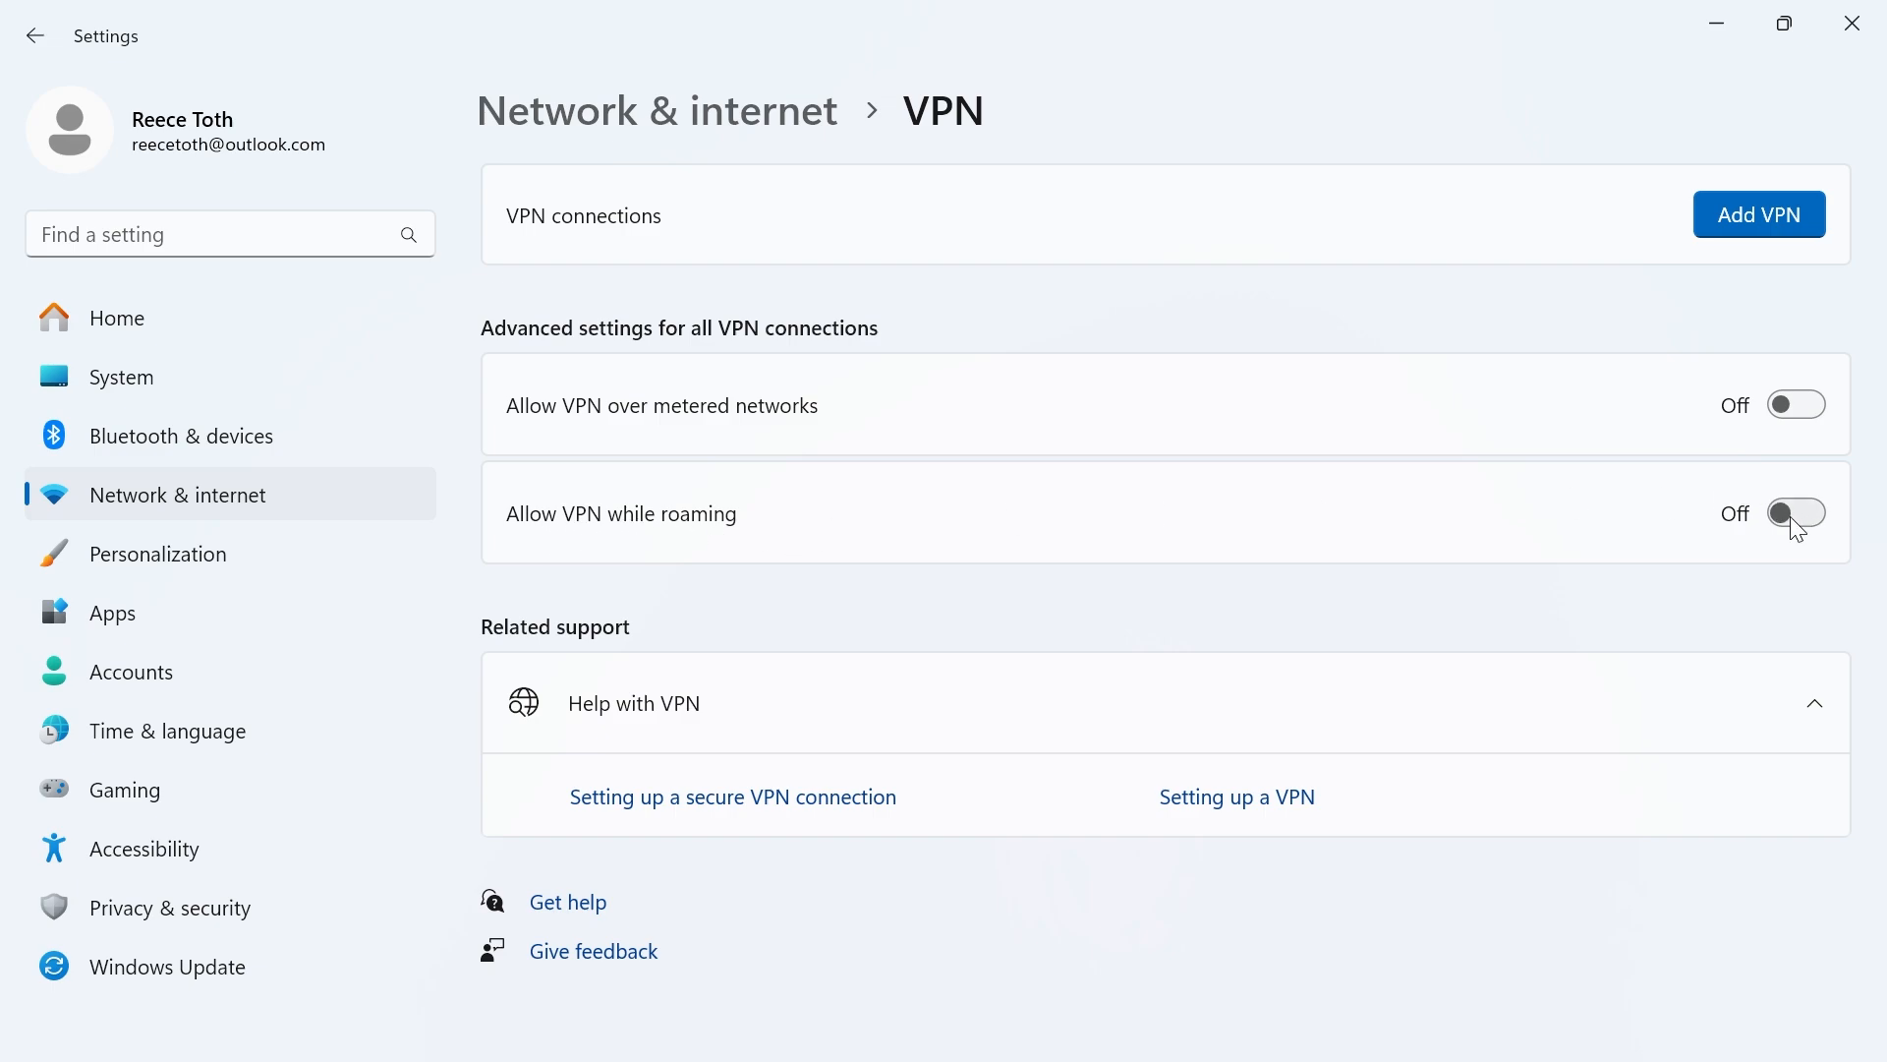
pyautogui.moveTo(232, 500)
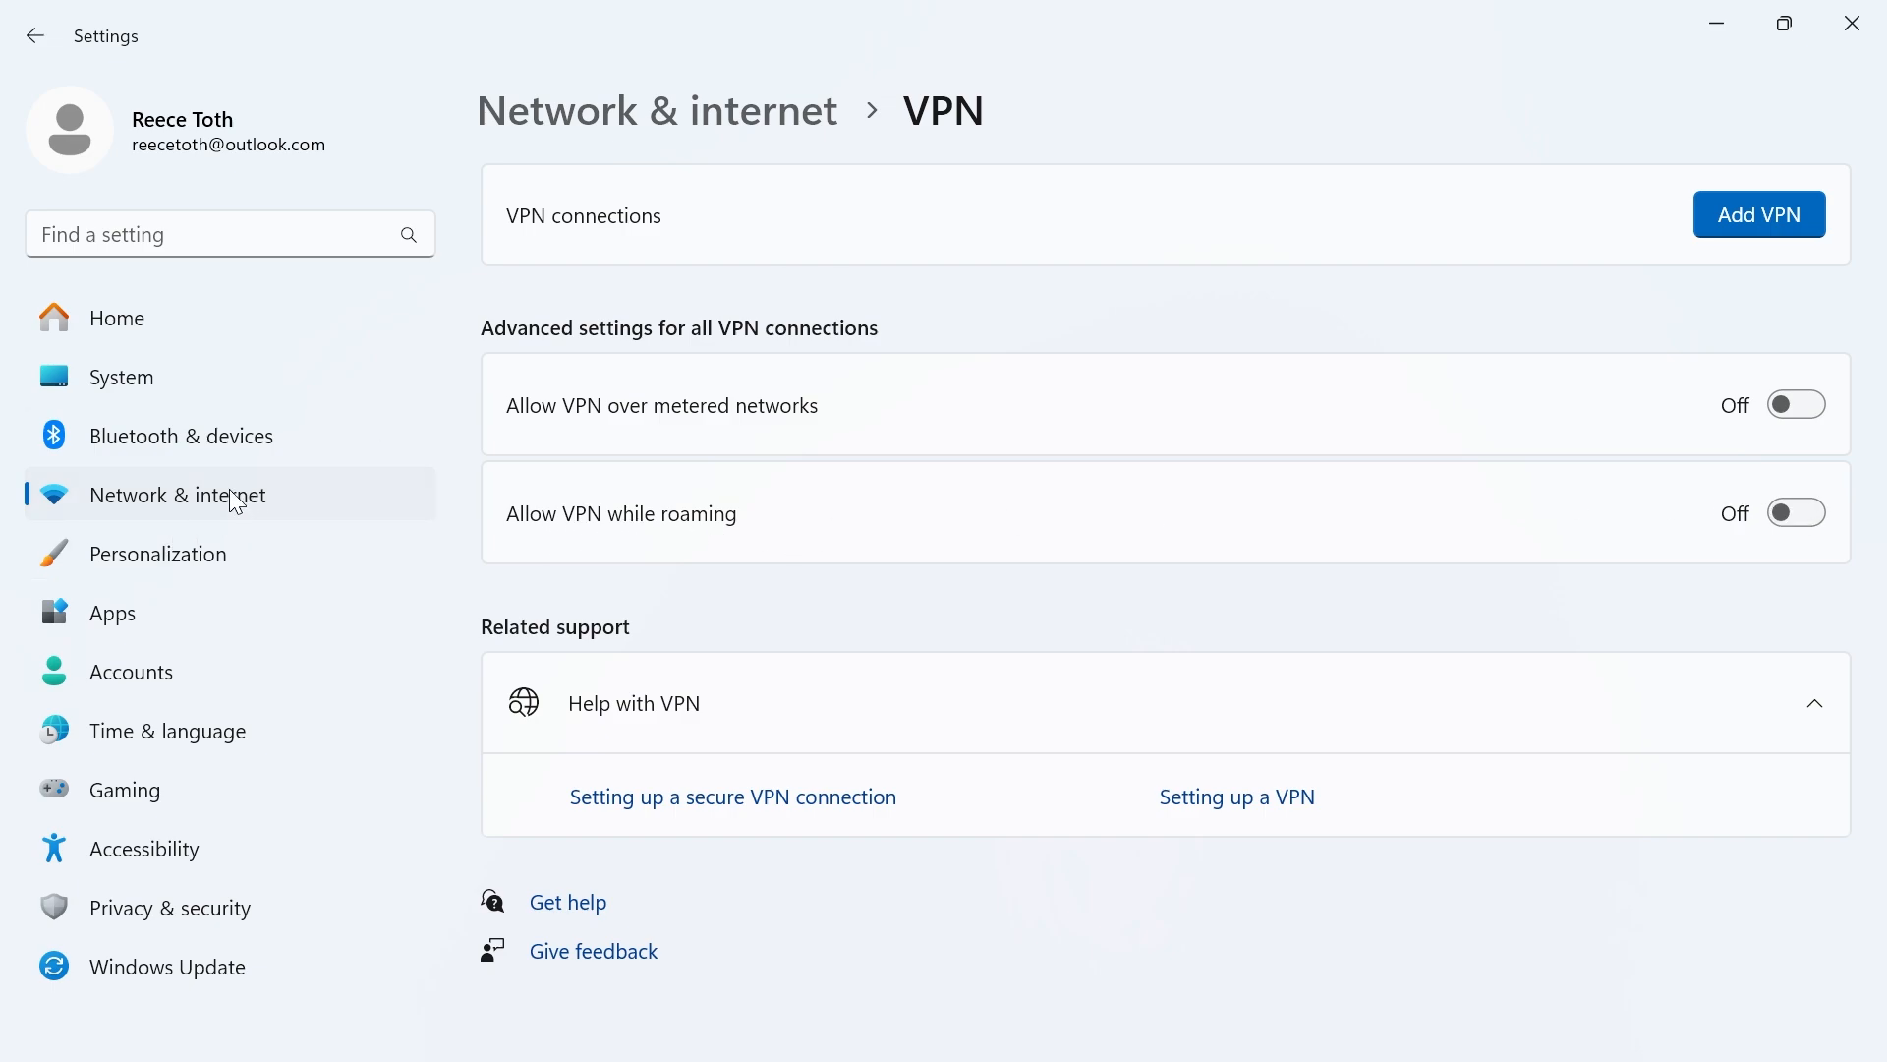
pyautogui.click(36, 36)
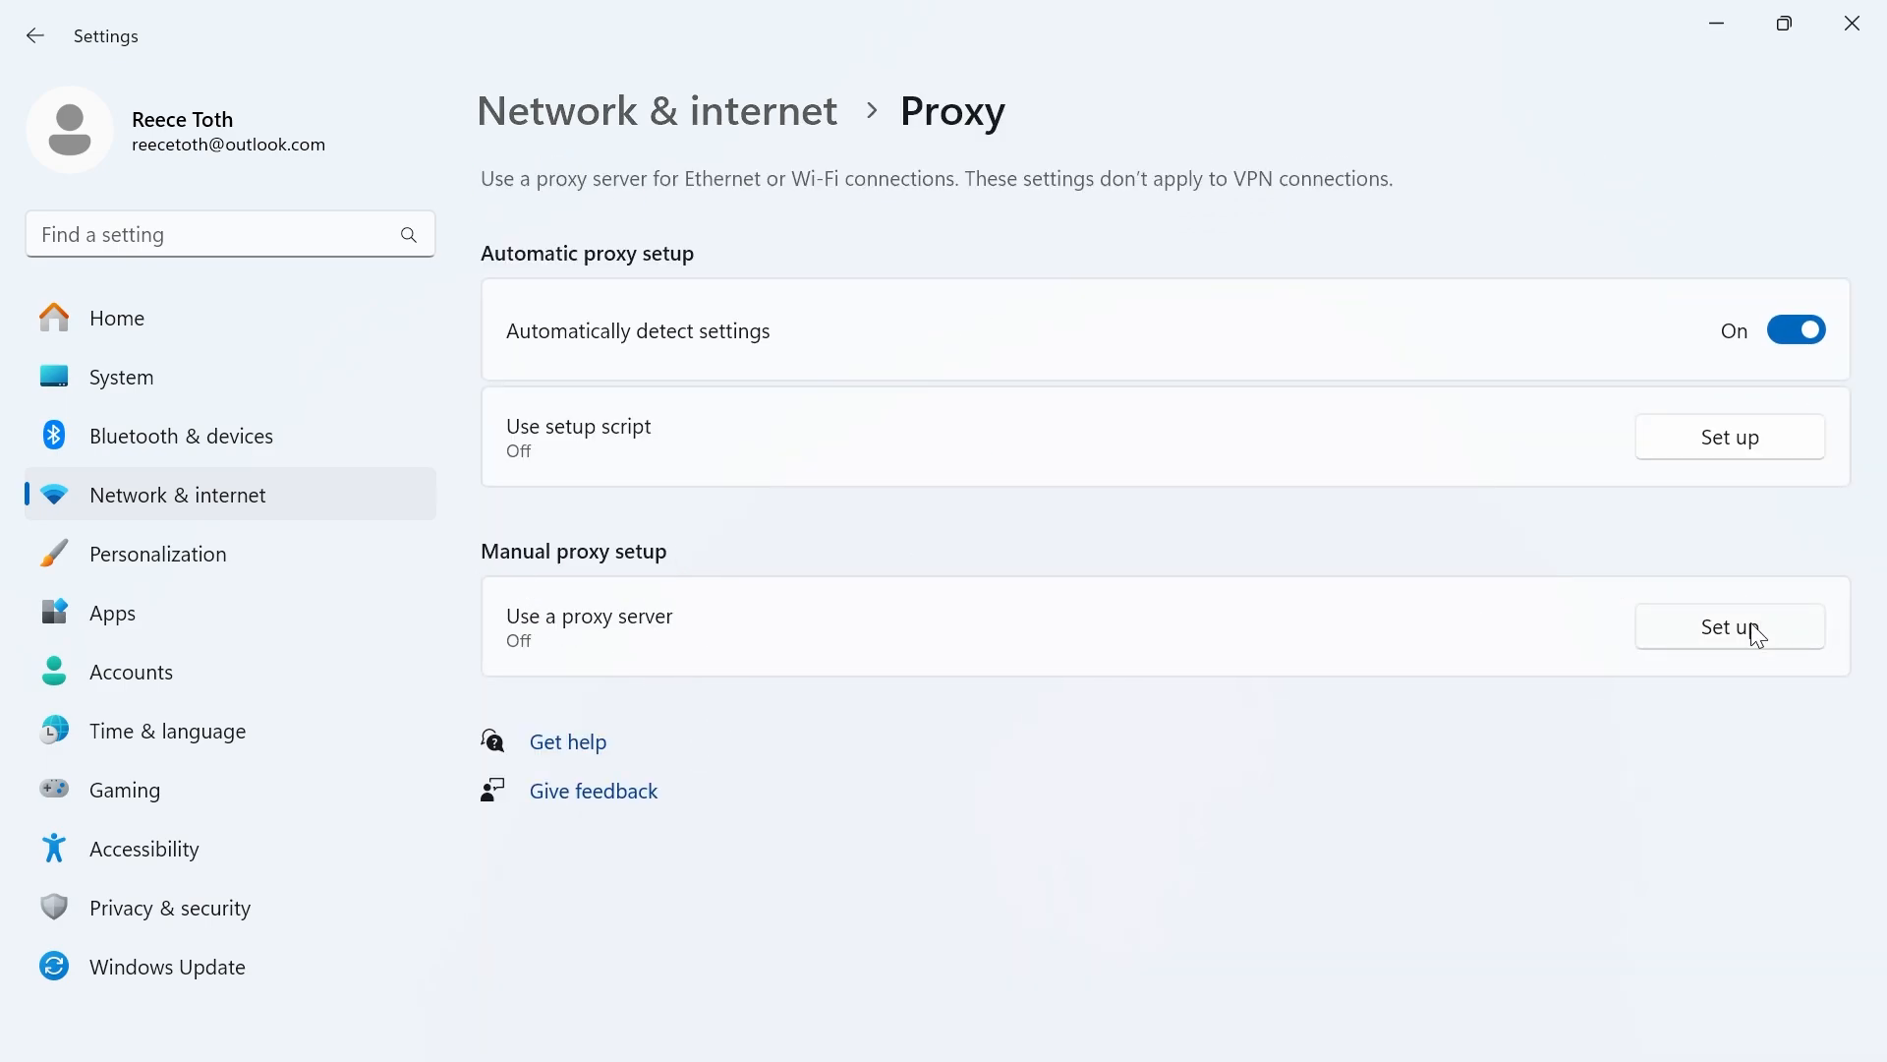
# - Confirm the manual proxy server is Off, cancel without changes, and close Settings
pyautogui.click(1730, 625)
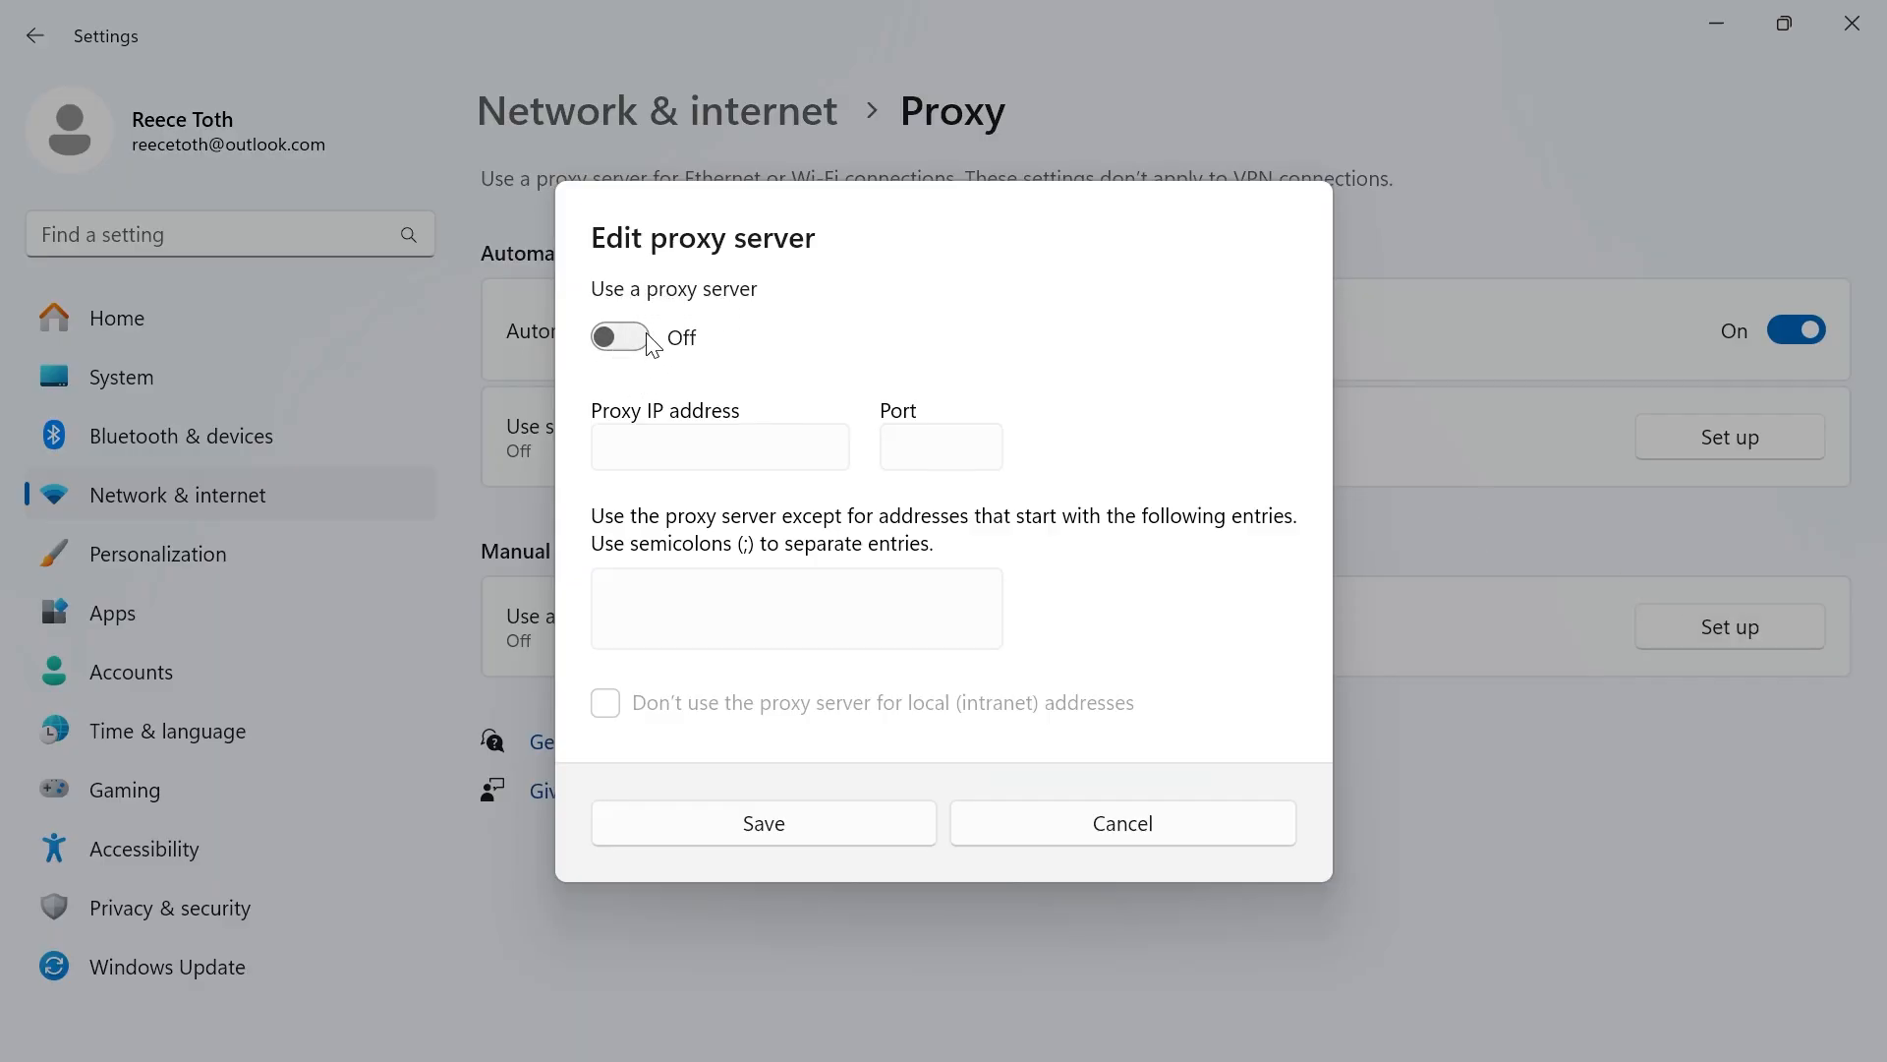
pyautogui.click(1122, 824)
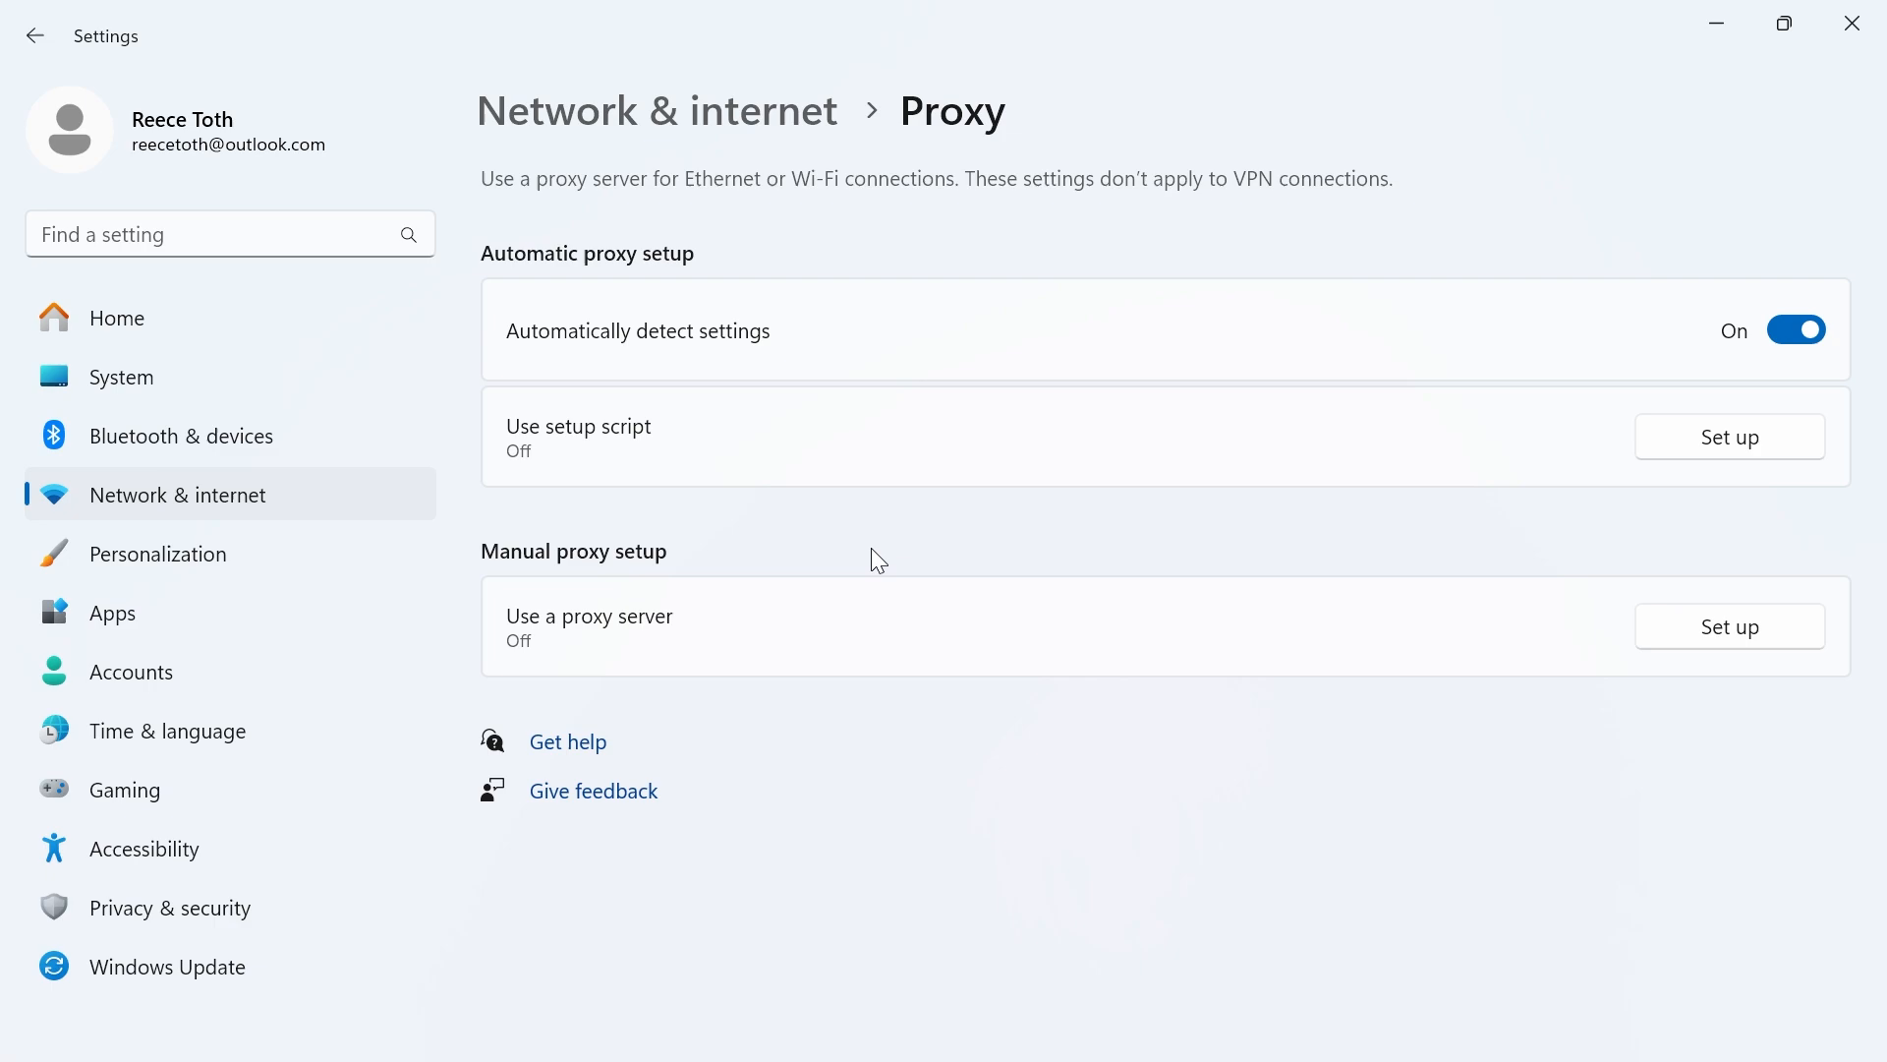
pyautogui.moveTo(640, 335)
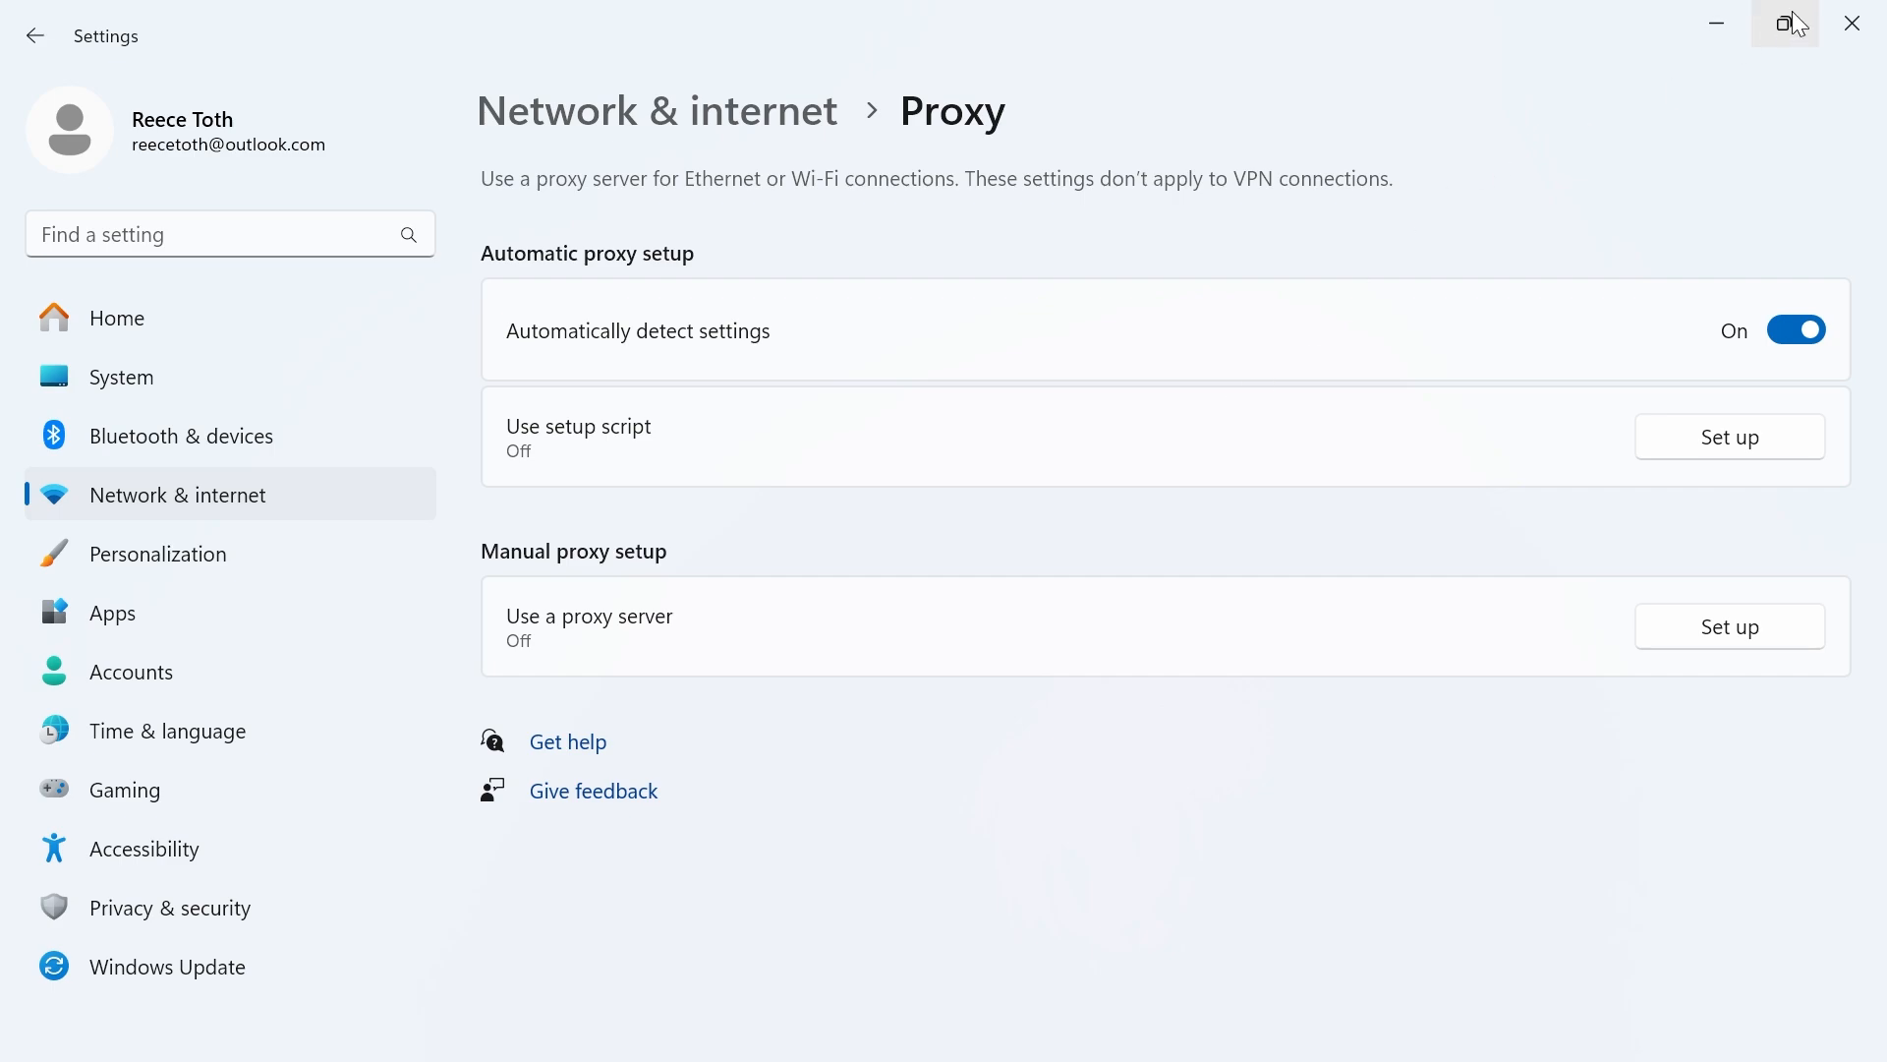
pyautogui.click(1718, 22)
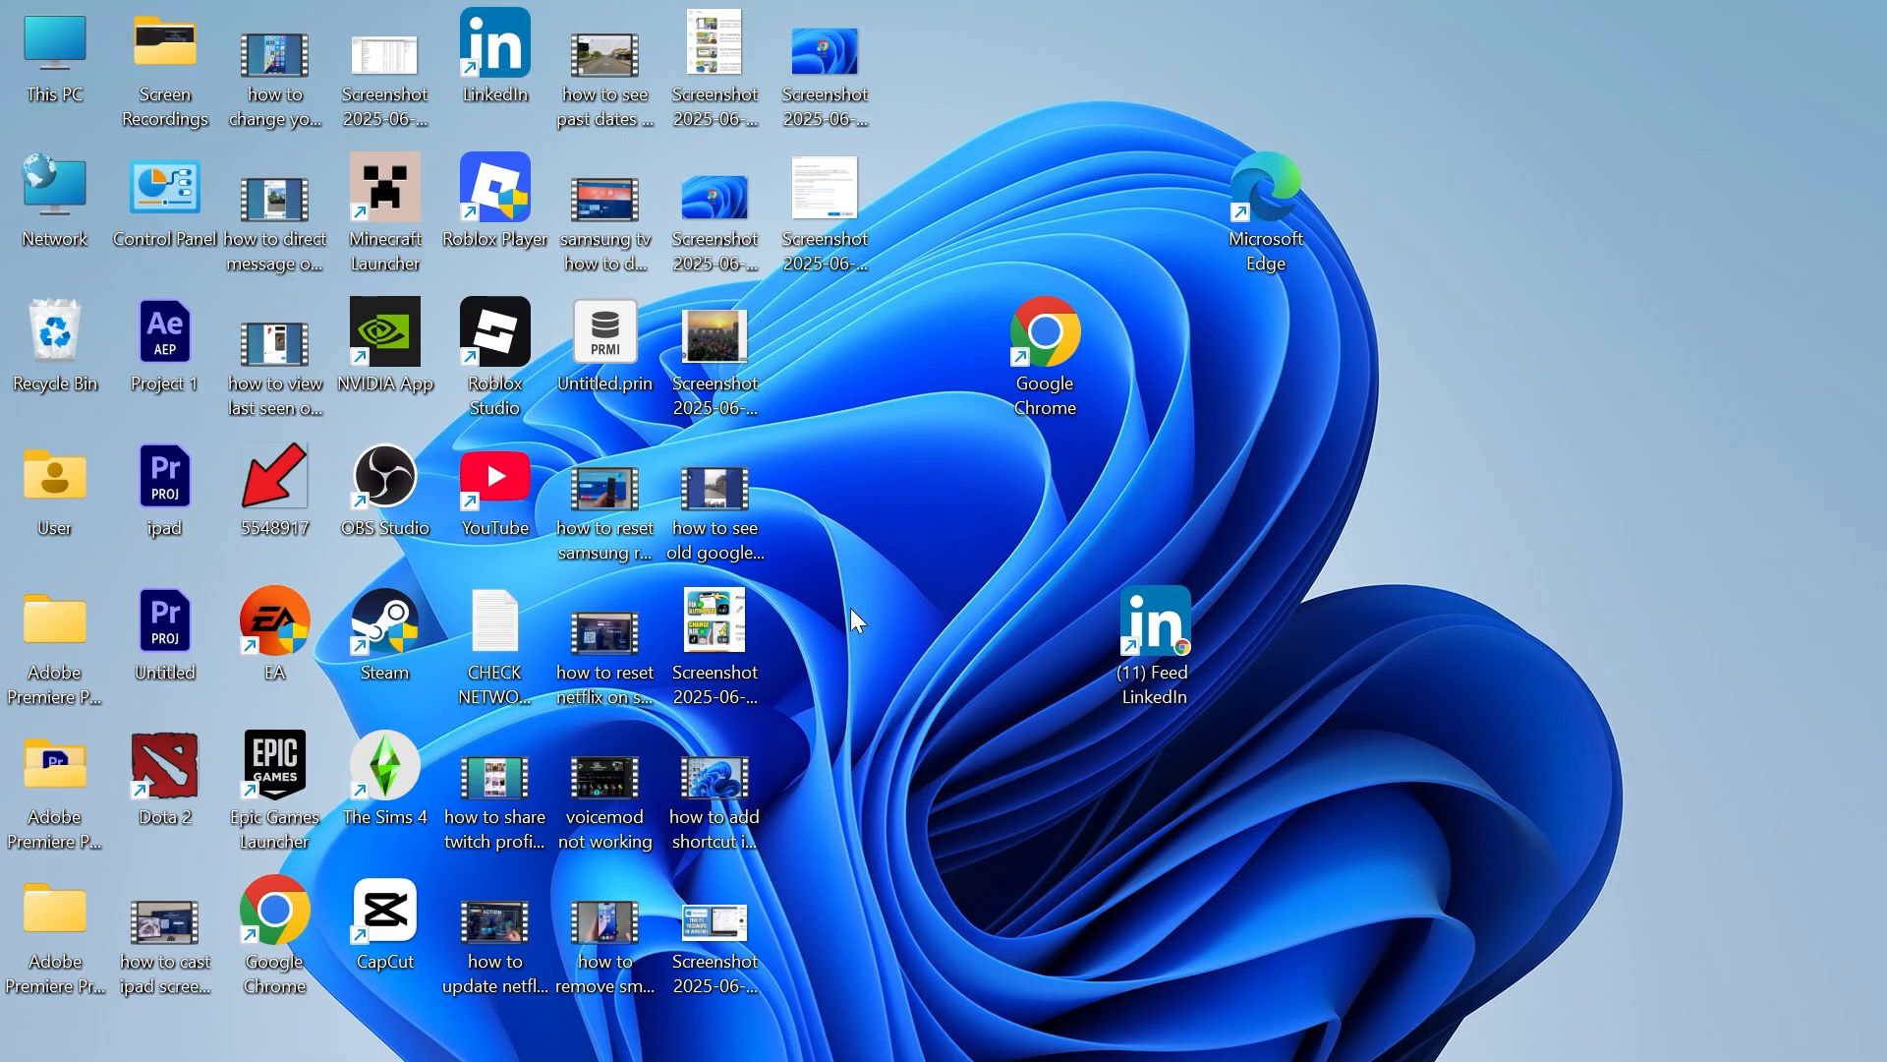
pyautogui.moveTo(942, 529)
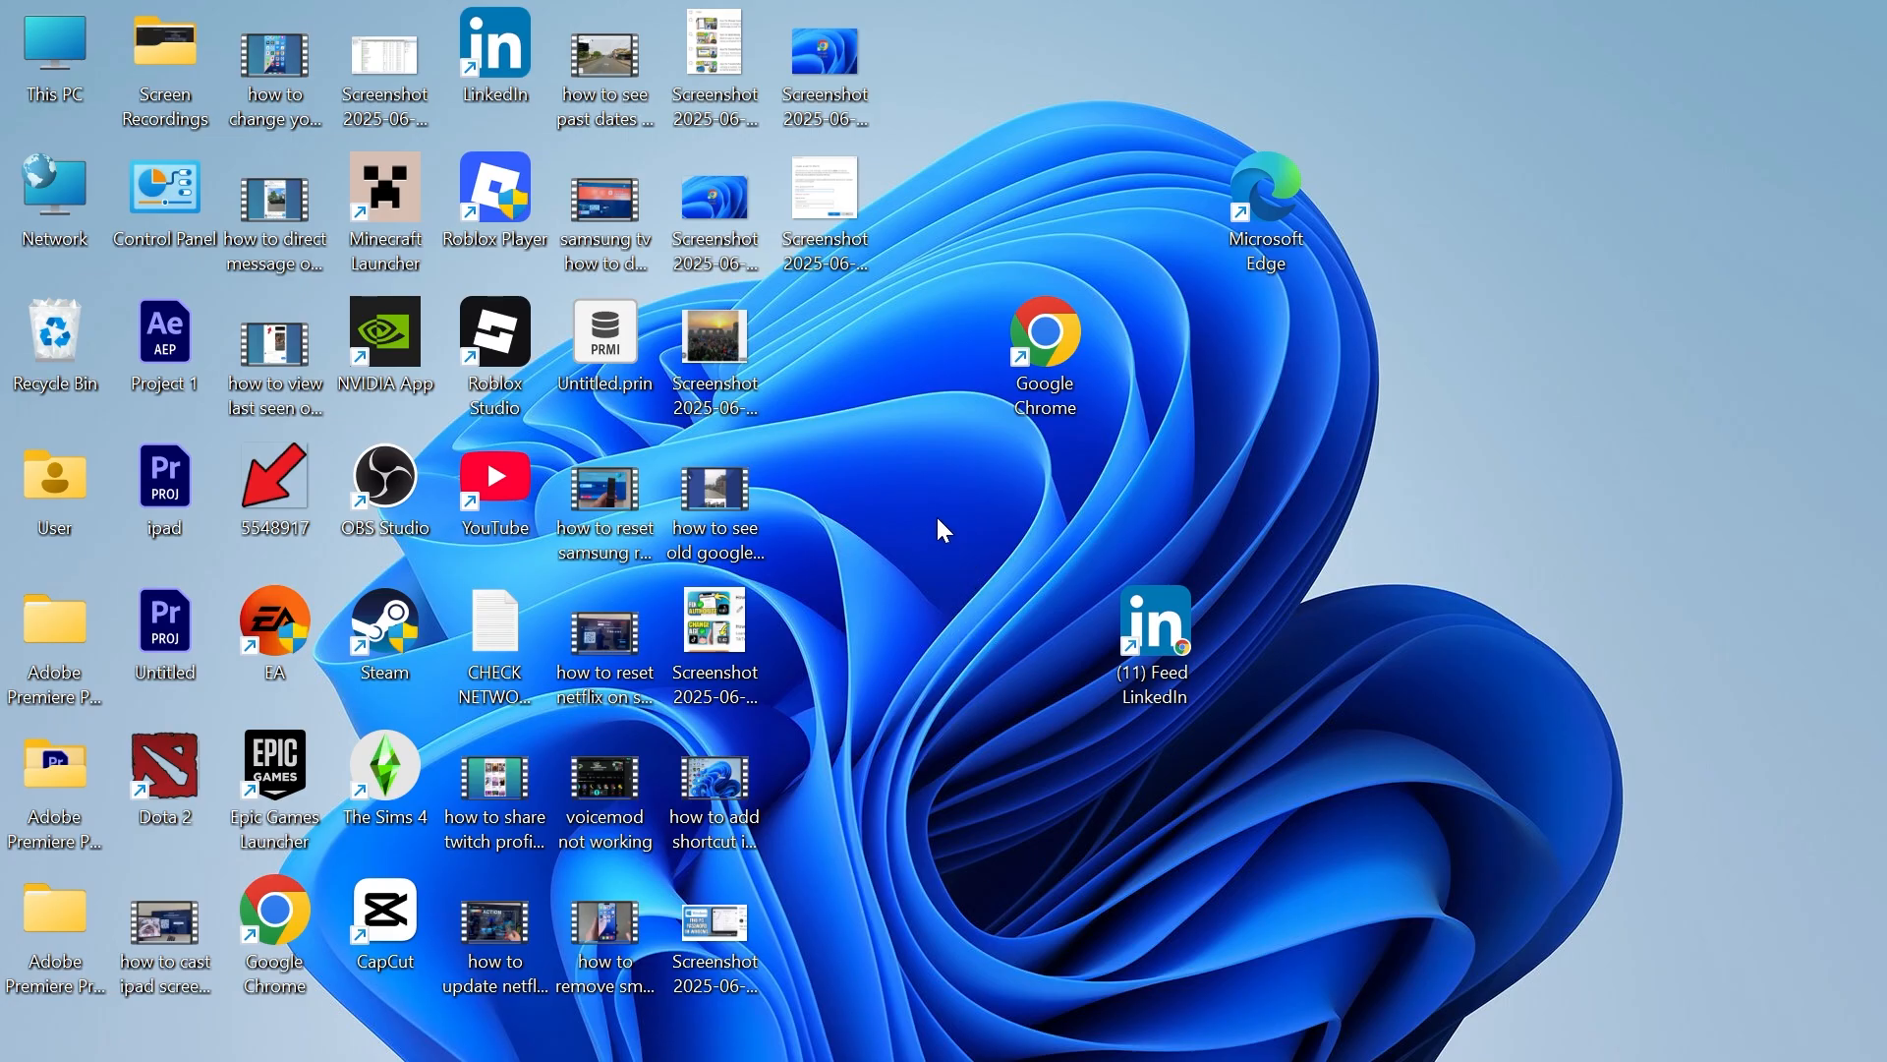
pyautogui.moveTo(893, 494)
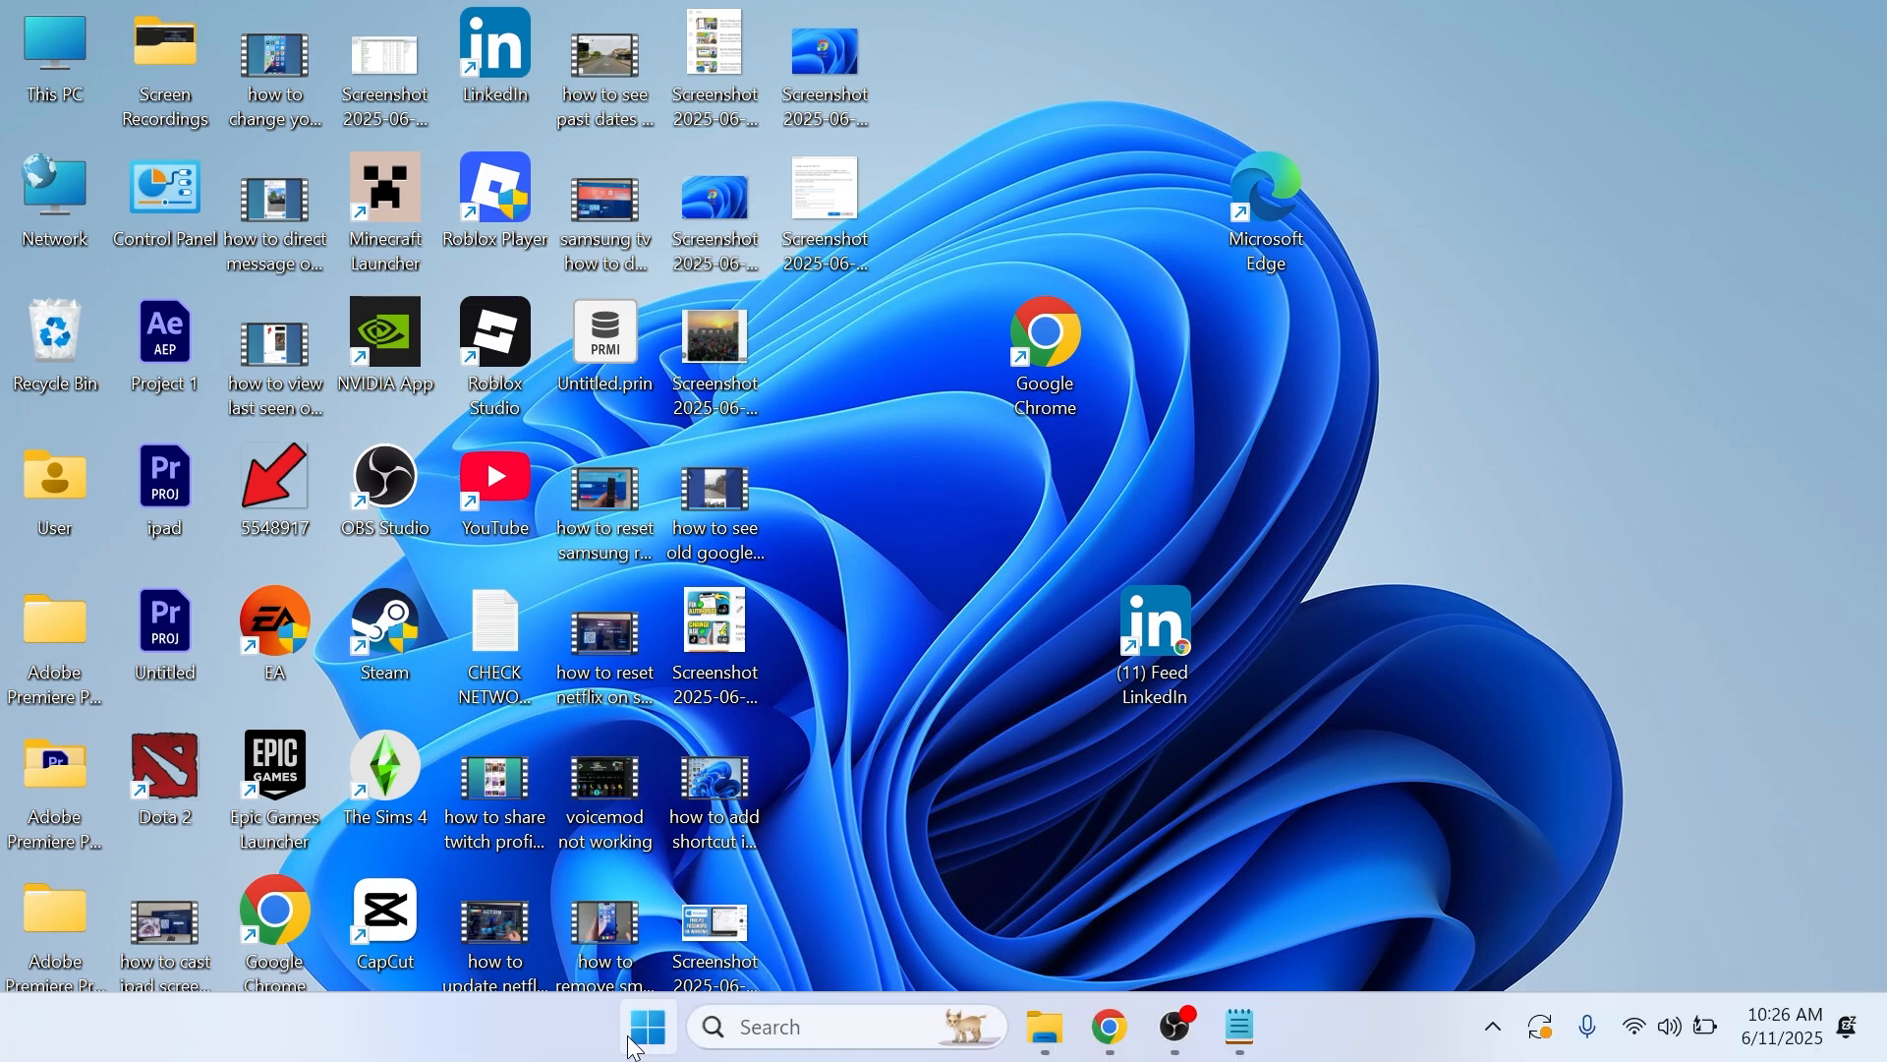
# - Reopen Settings from Start search and go to Network & internet
pyautogui.write('settings')
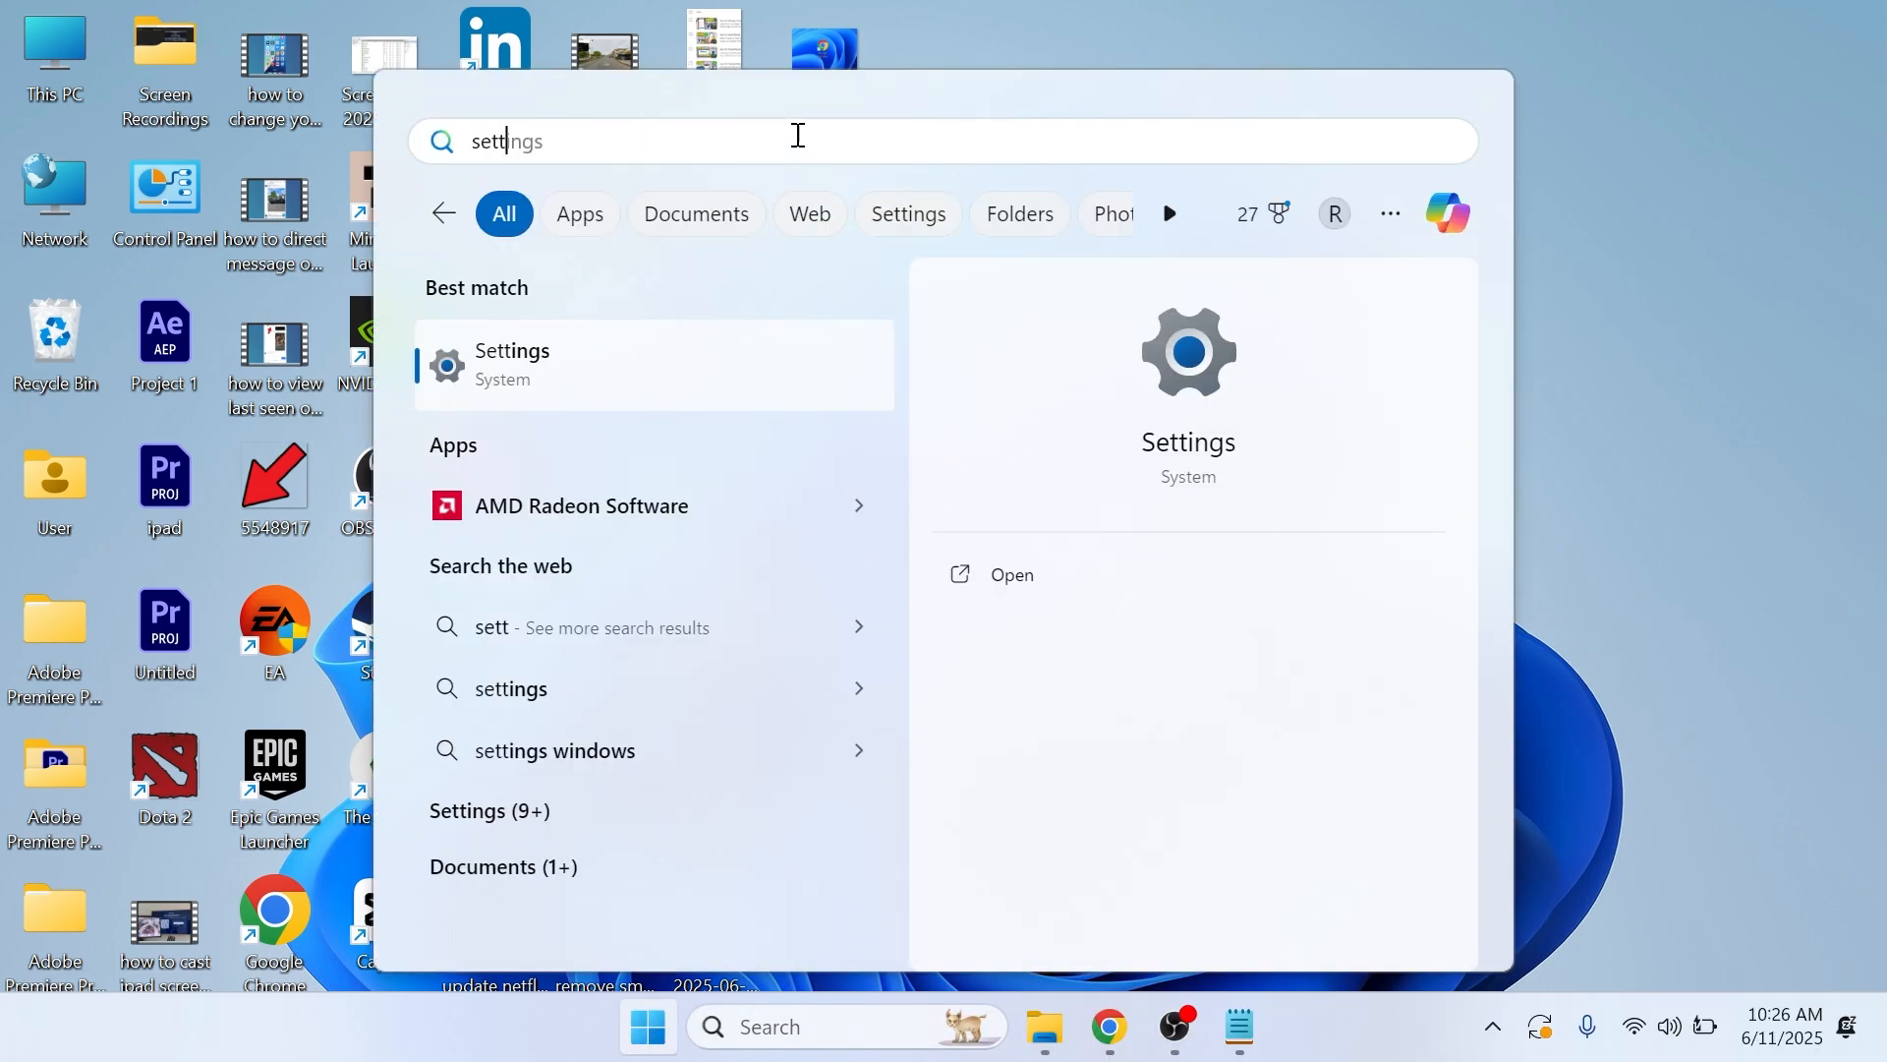
pyautogui.click(511, 364)
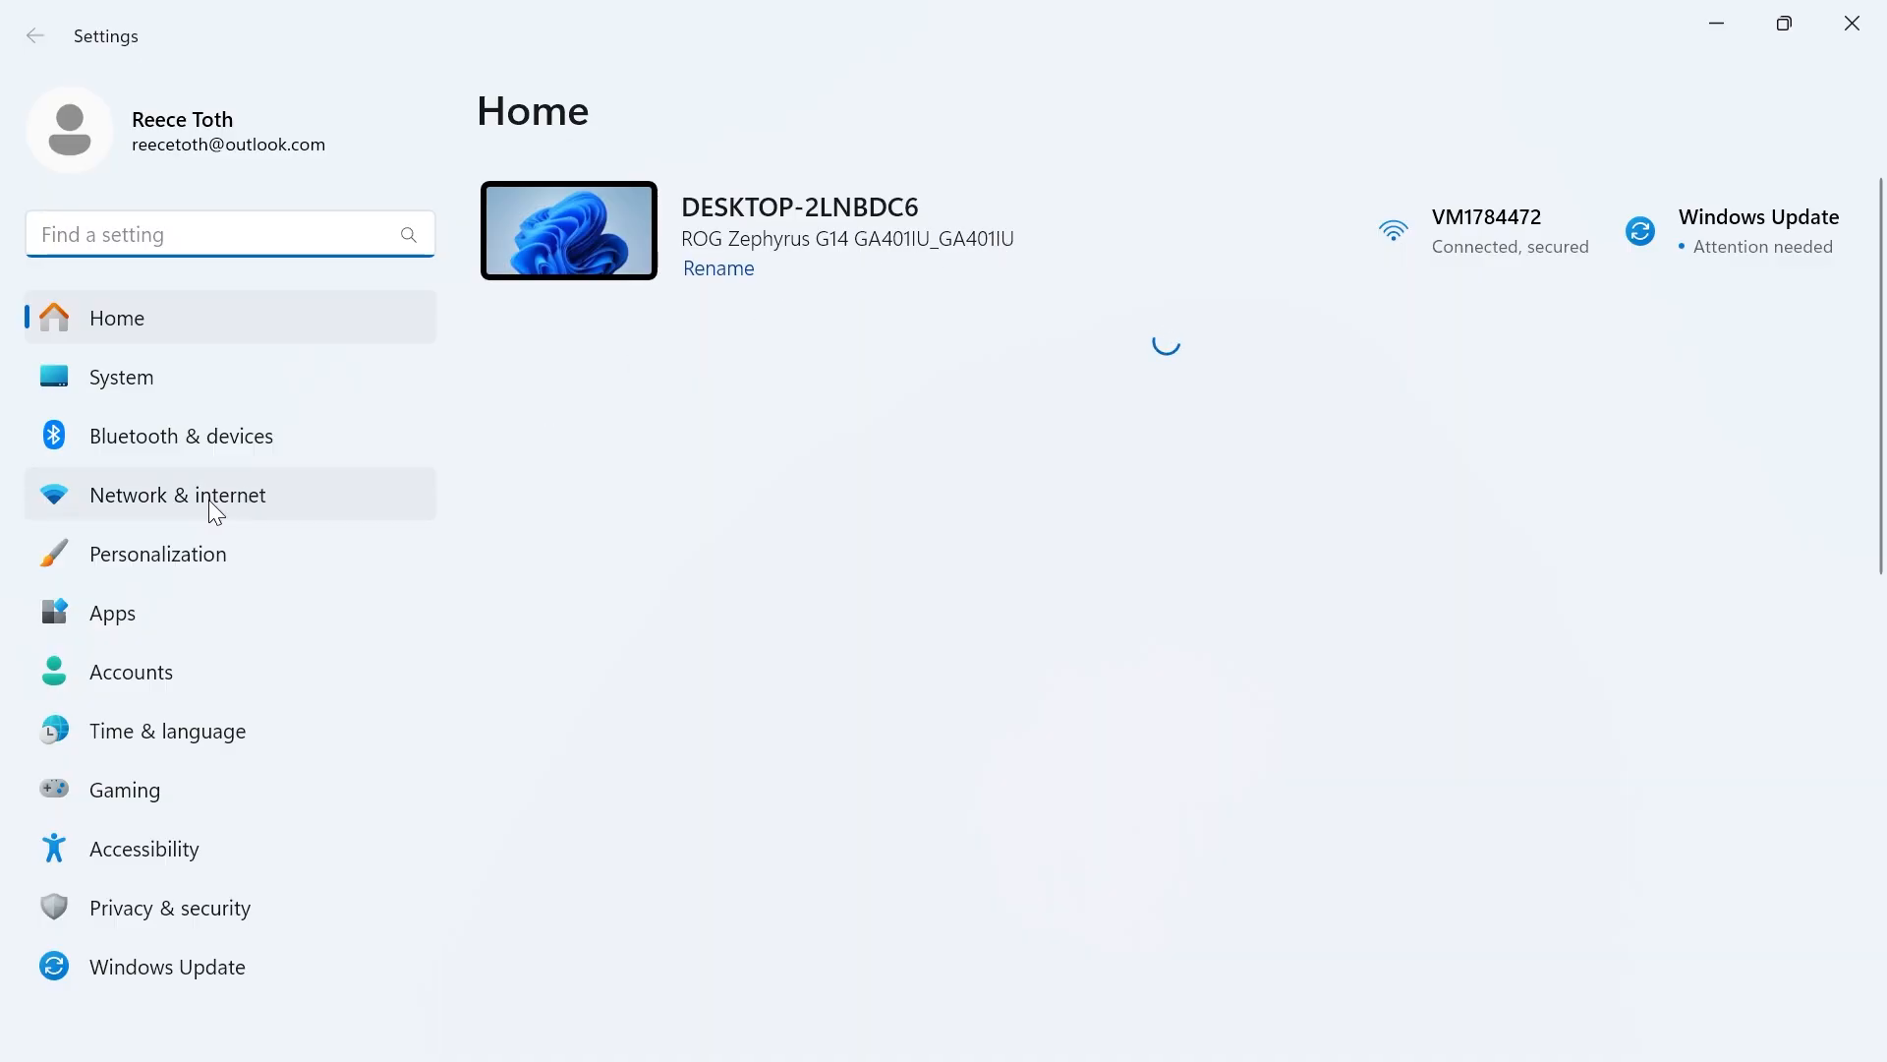
pyautogui.click(177, 494)
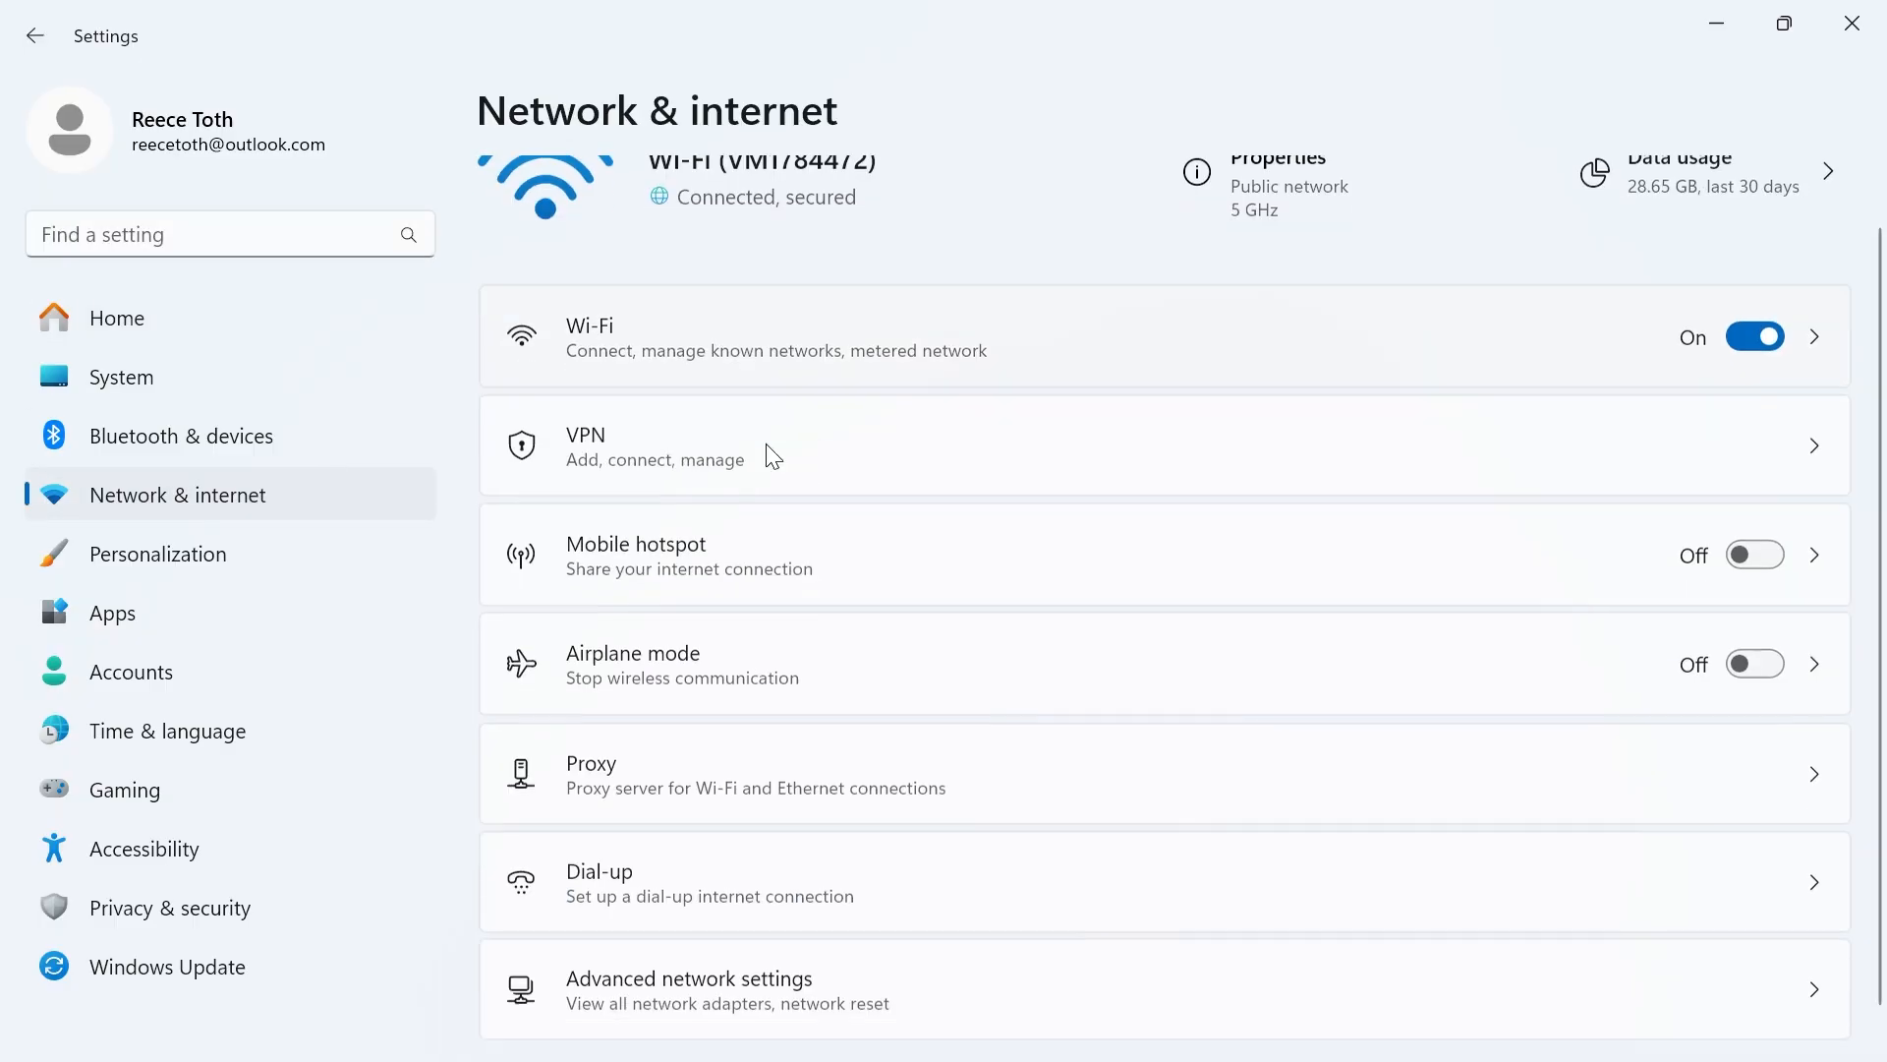
# - Reach the Network reset page via Advanced network settings and hover Reset now
pyautogui.click(690, 989)
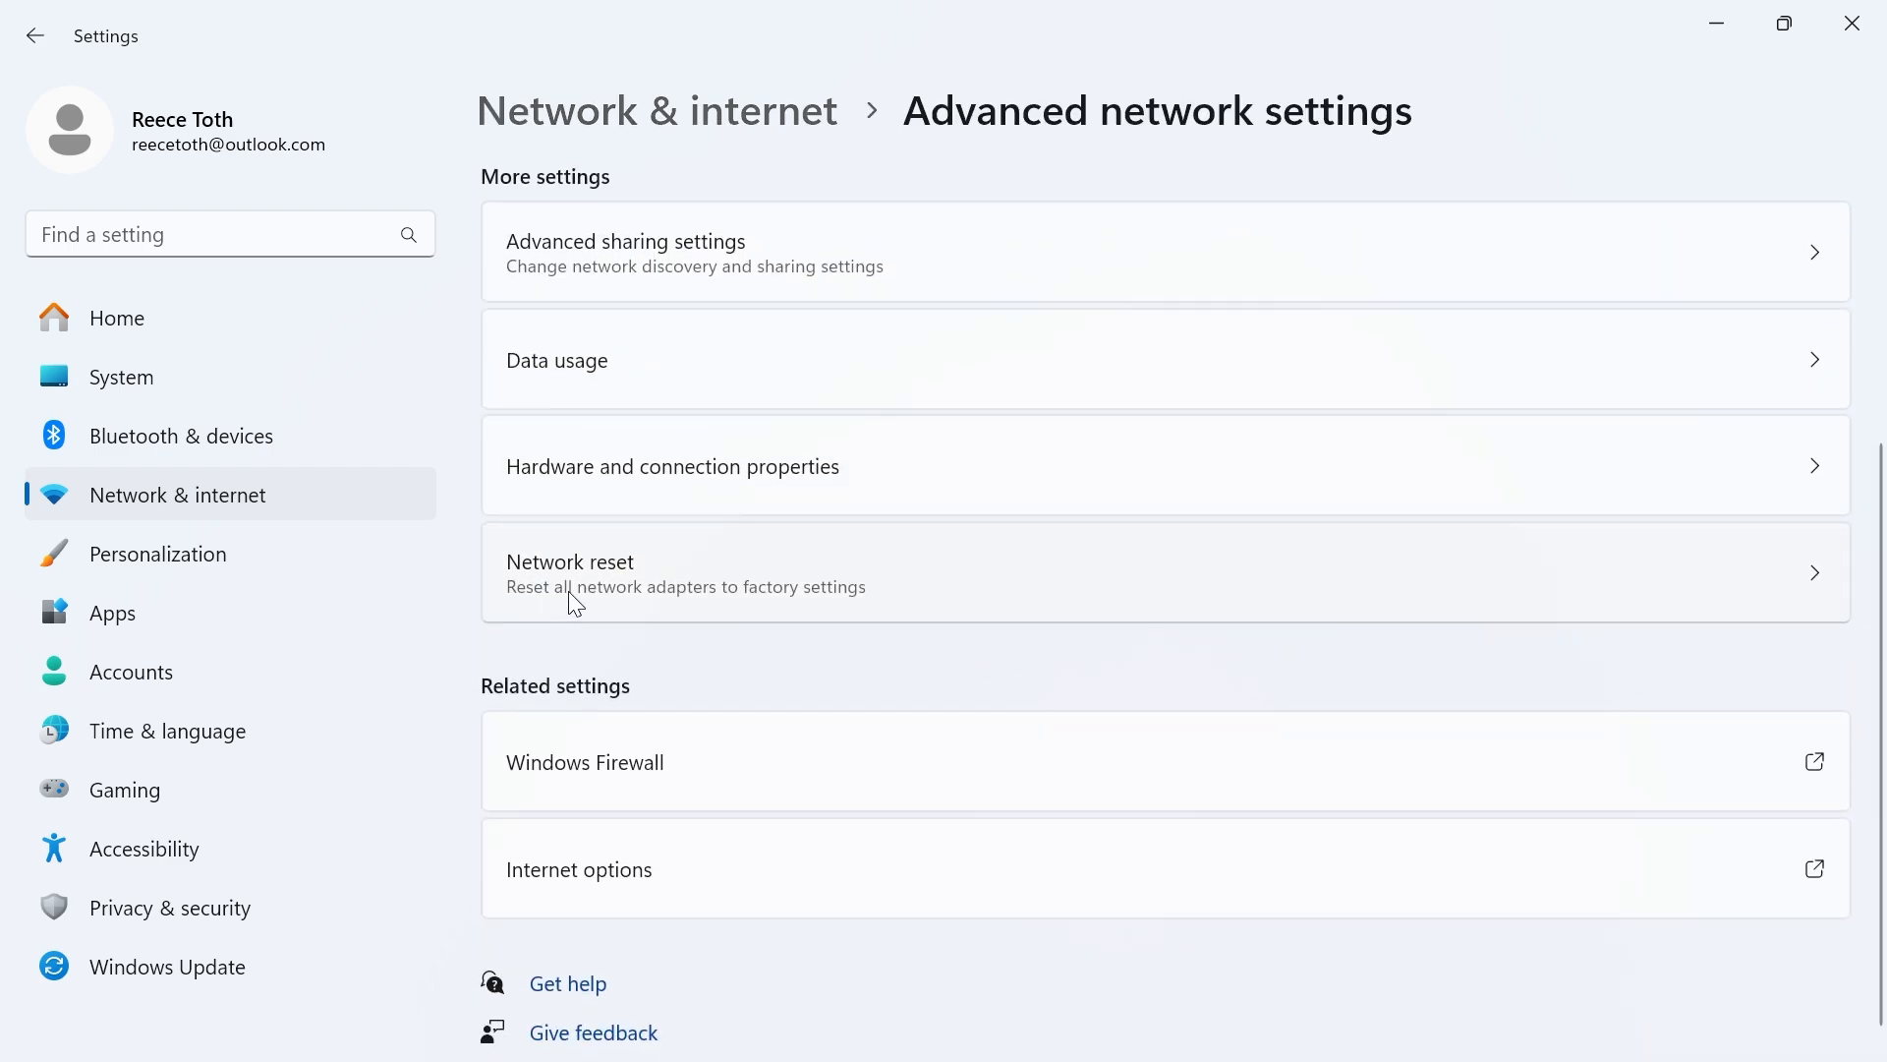
pyautogui.click(570, 572)
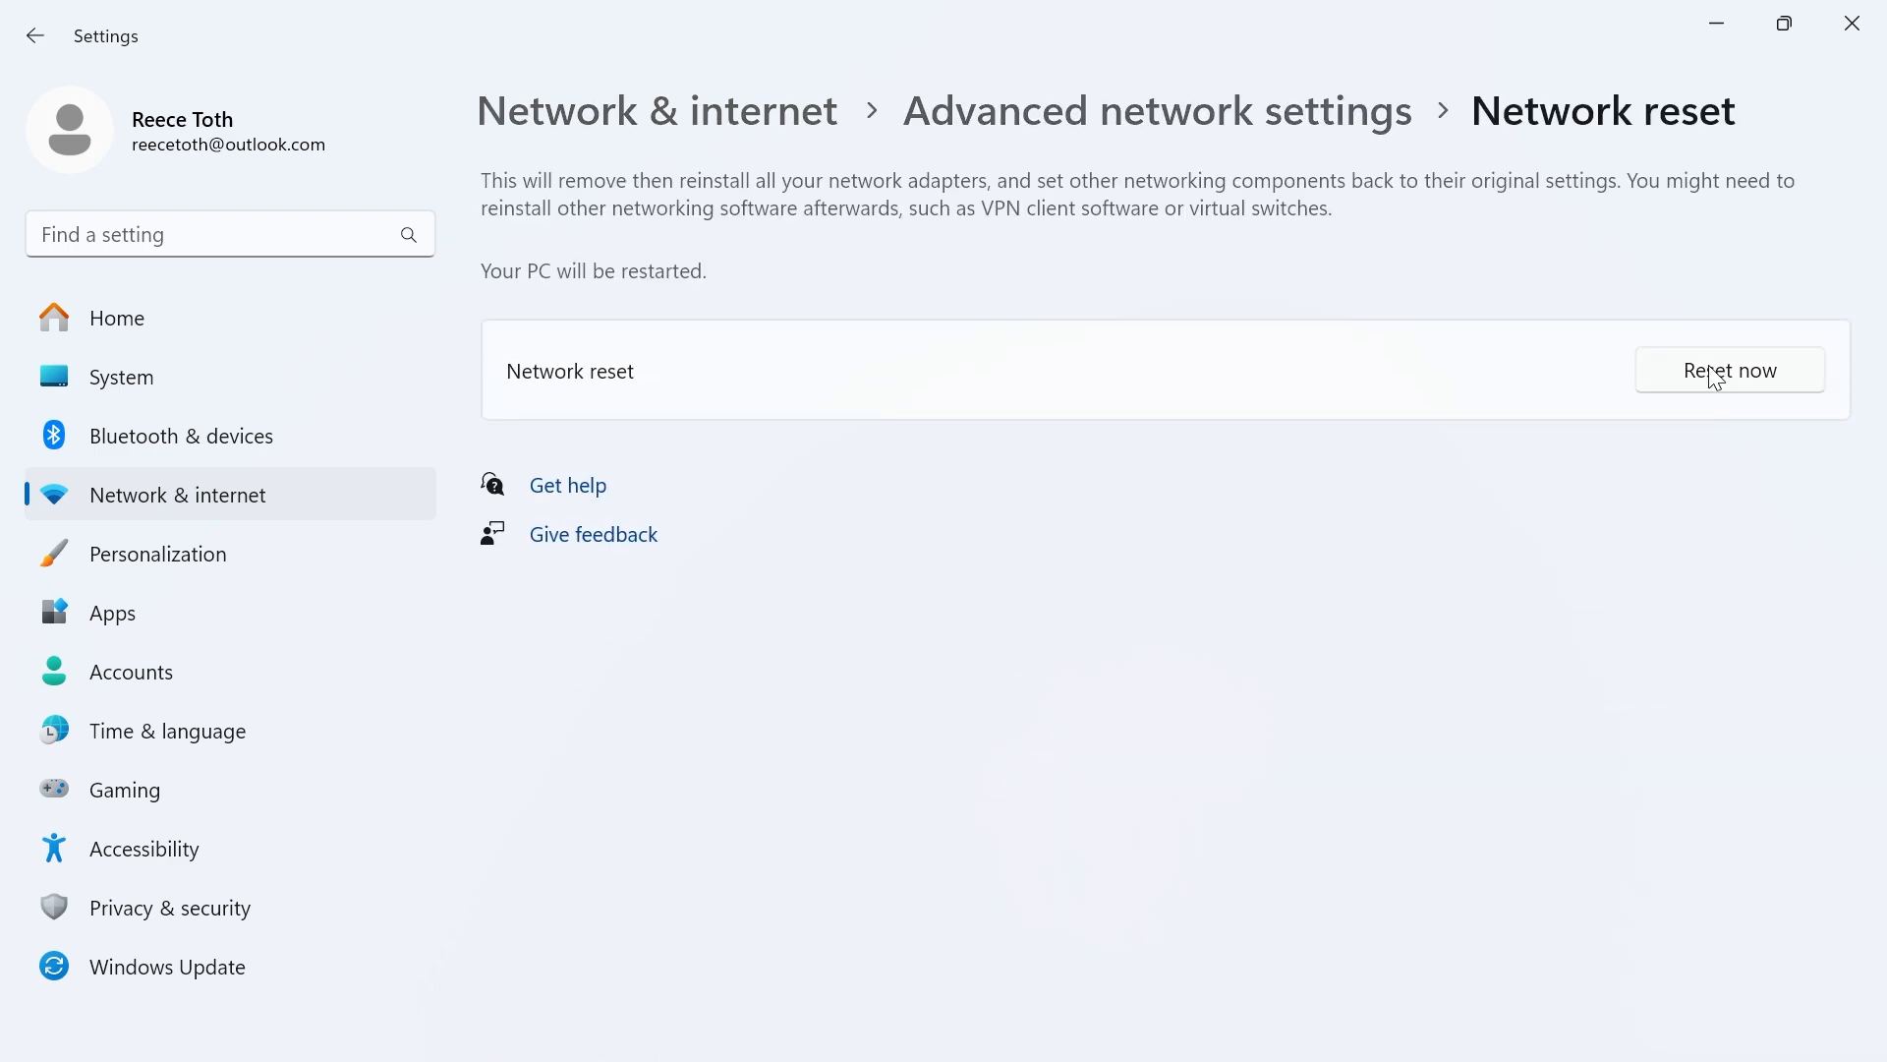
pyautogui.click(1730, 371)
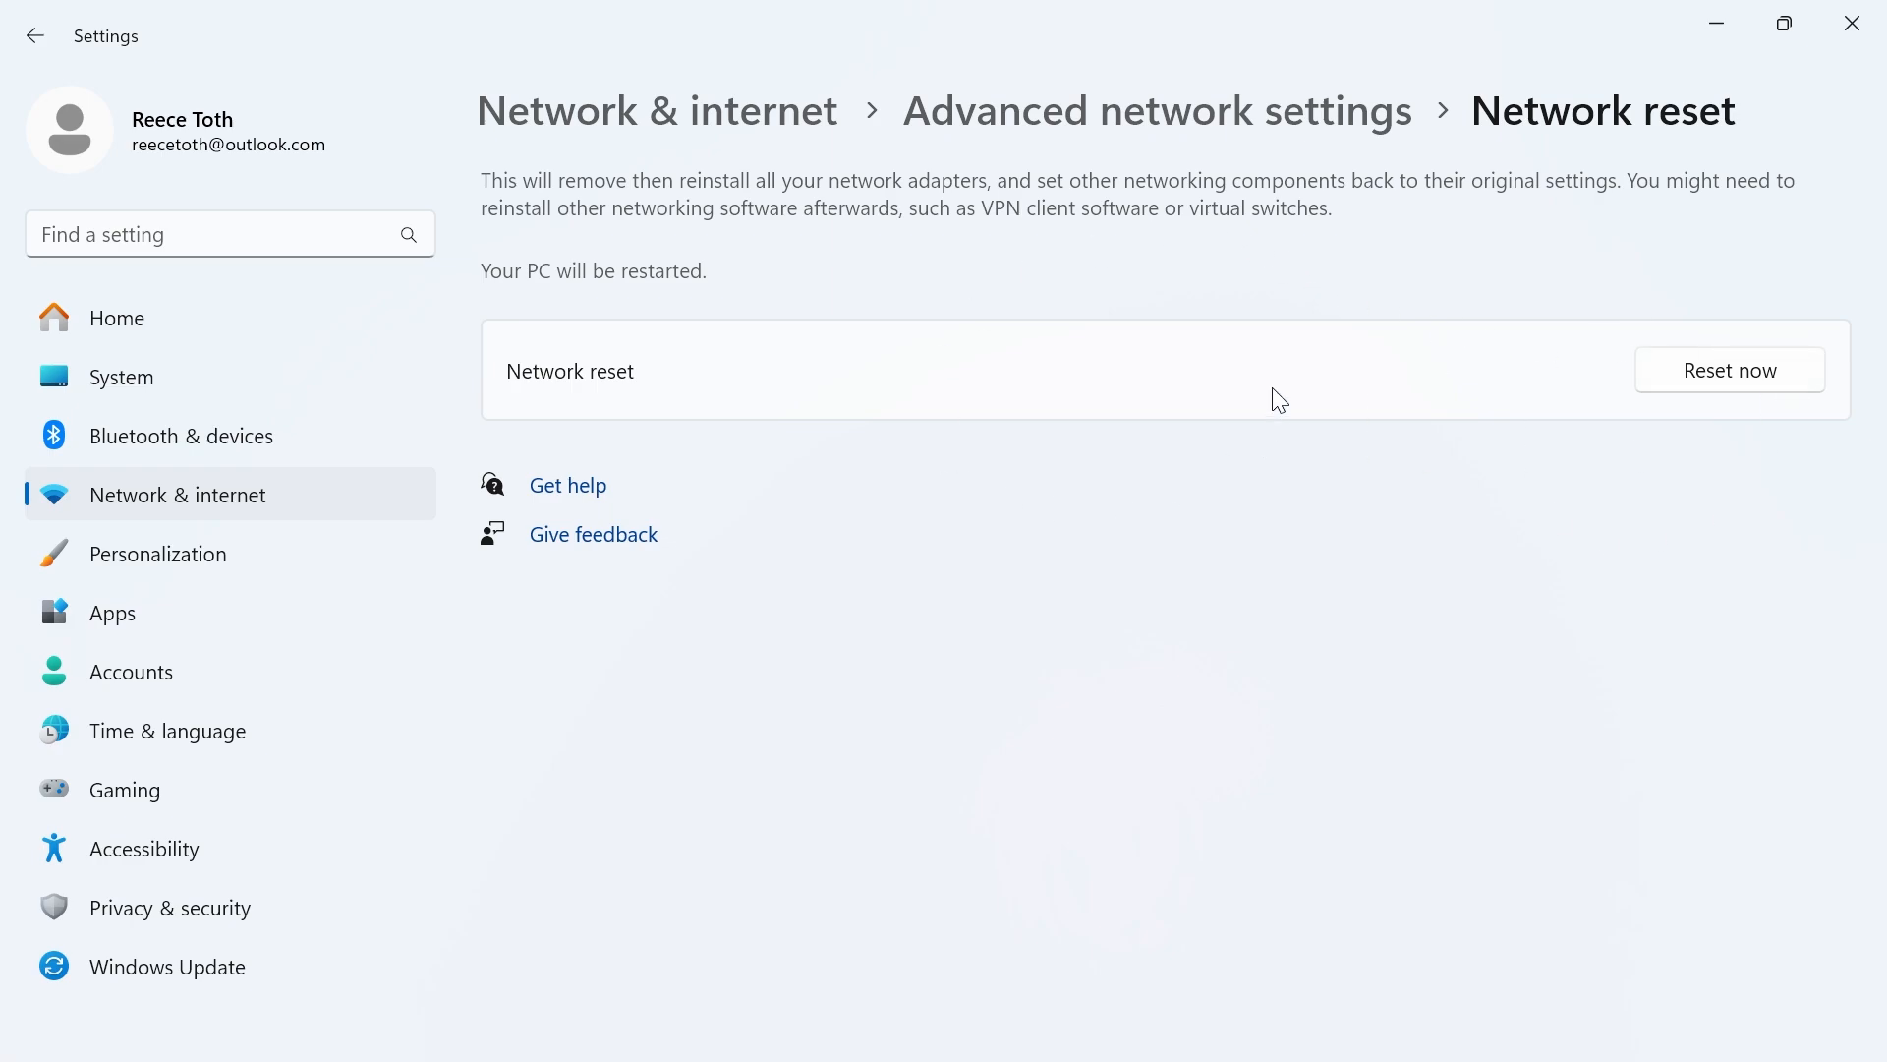
pyautogui.moveTo(1066, 399)
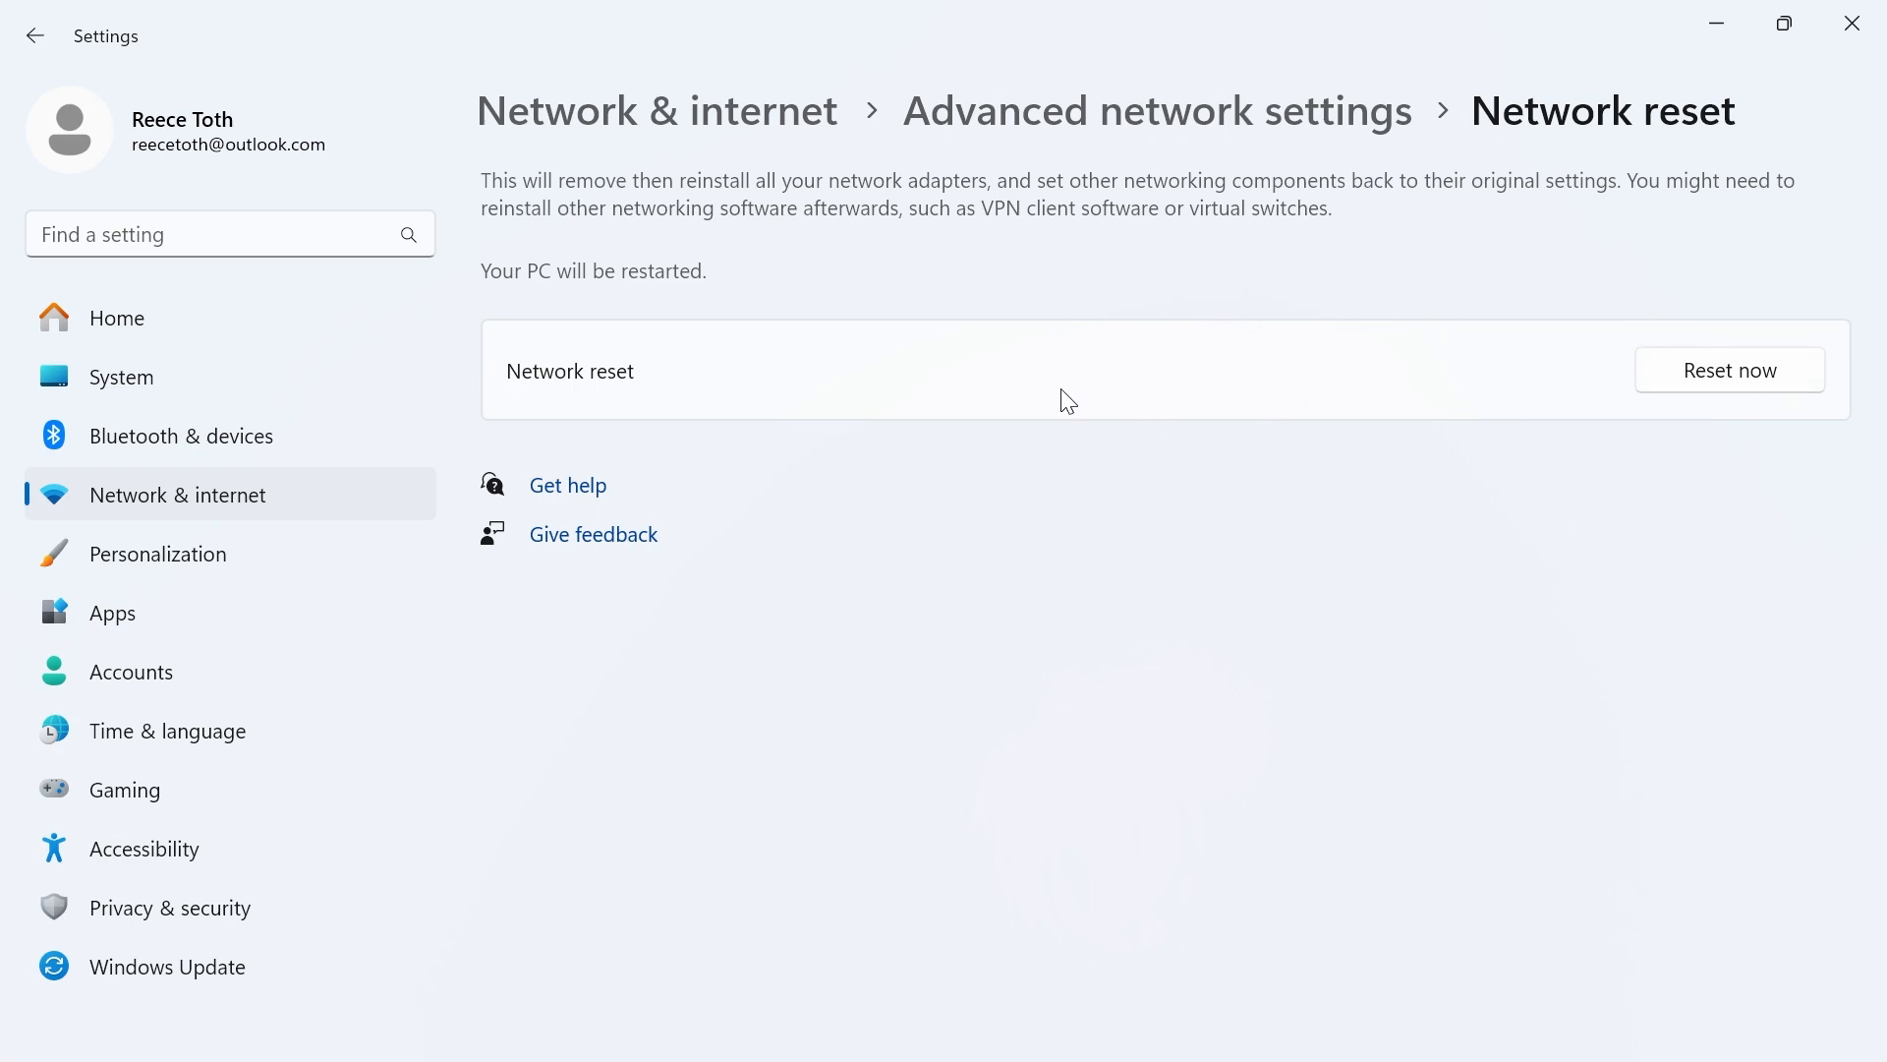
pyautogui.moveTo(661, 266)
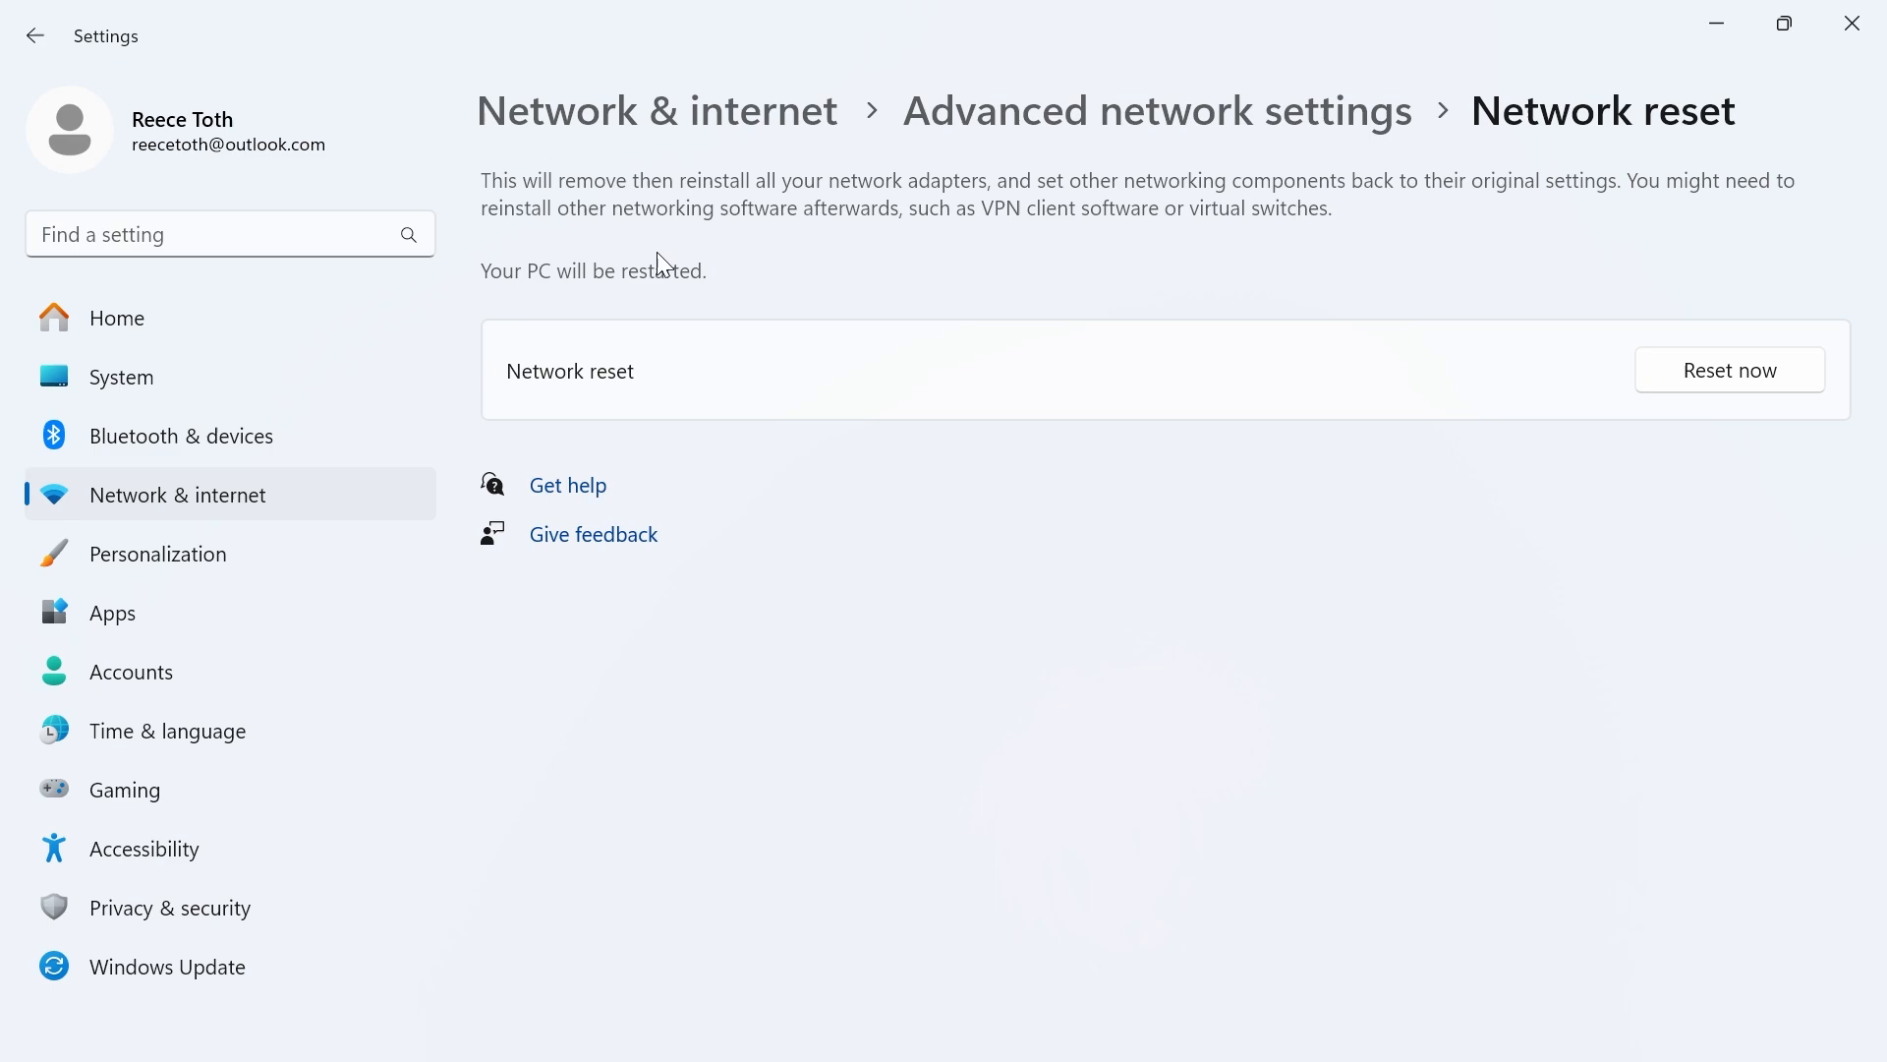
pyautogui.moveTo(645, 305)
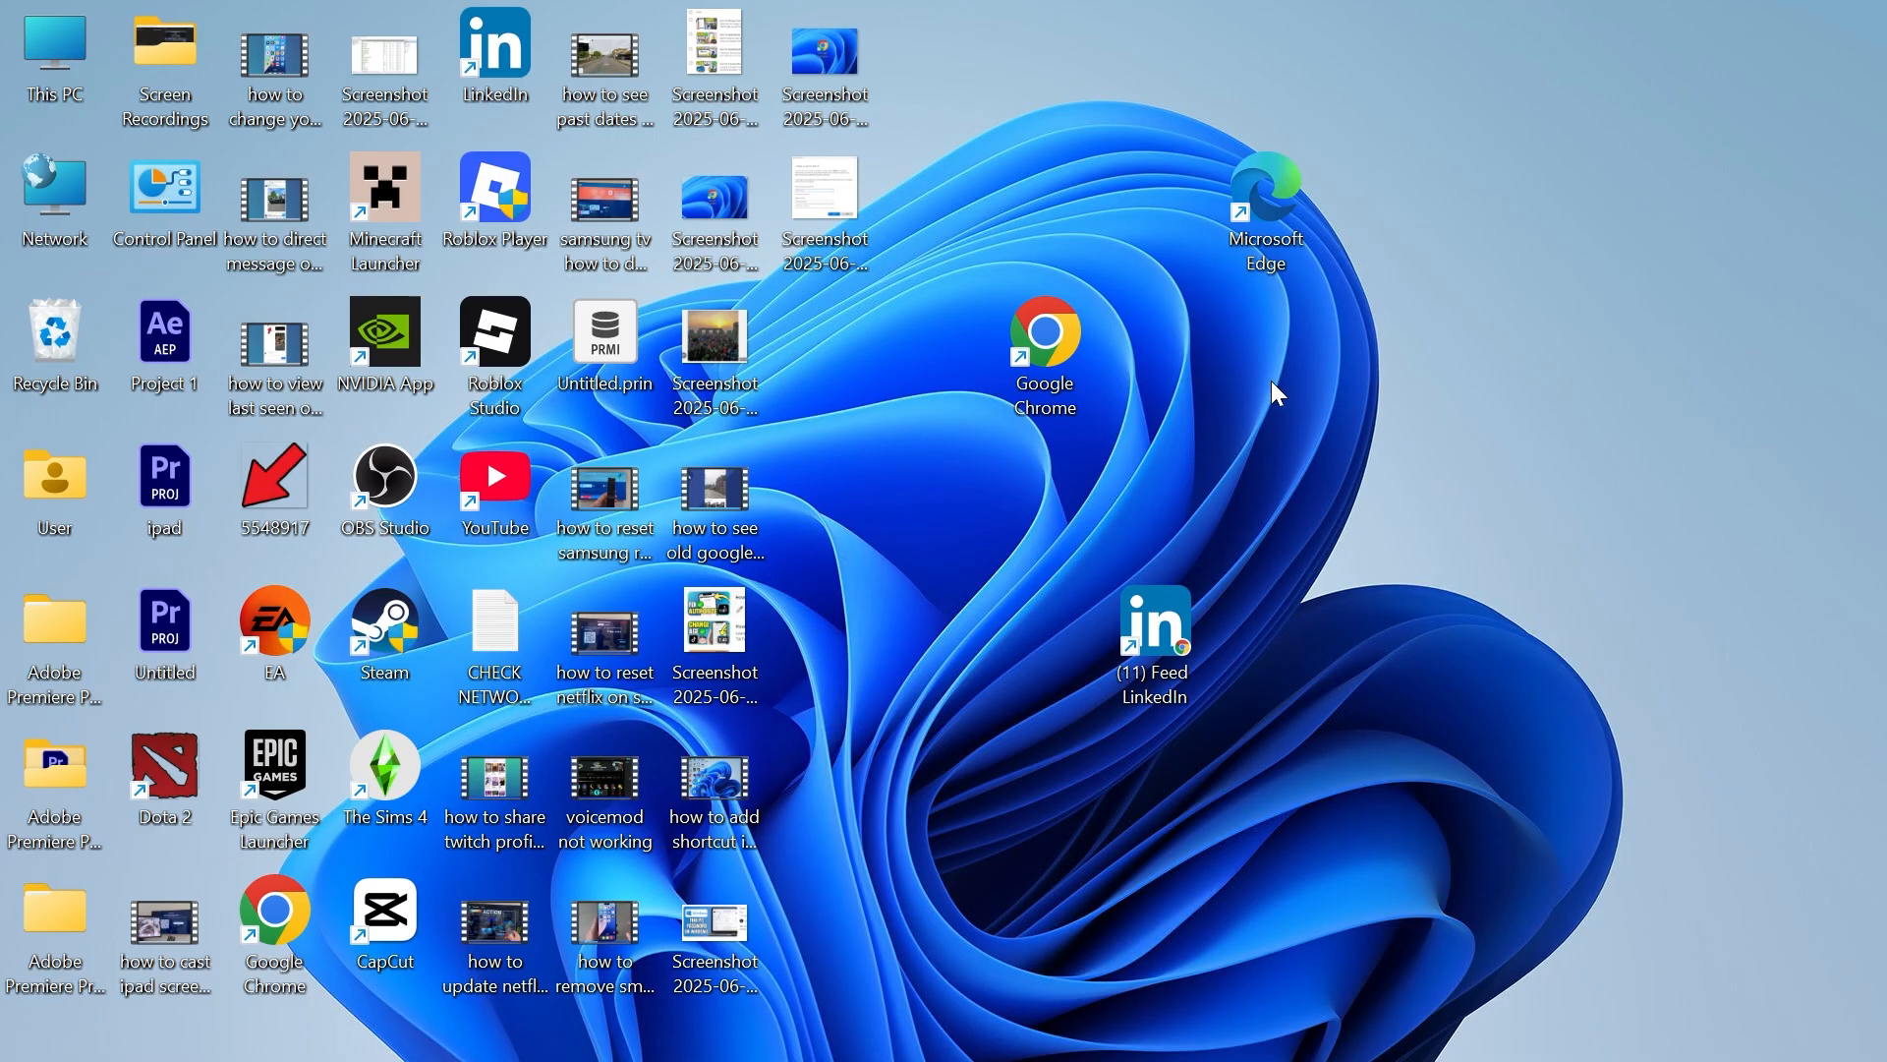
pyautogui.moveTo(1278, 409)
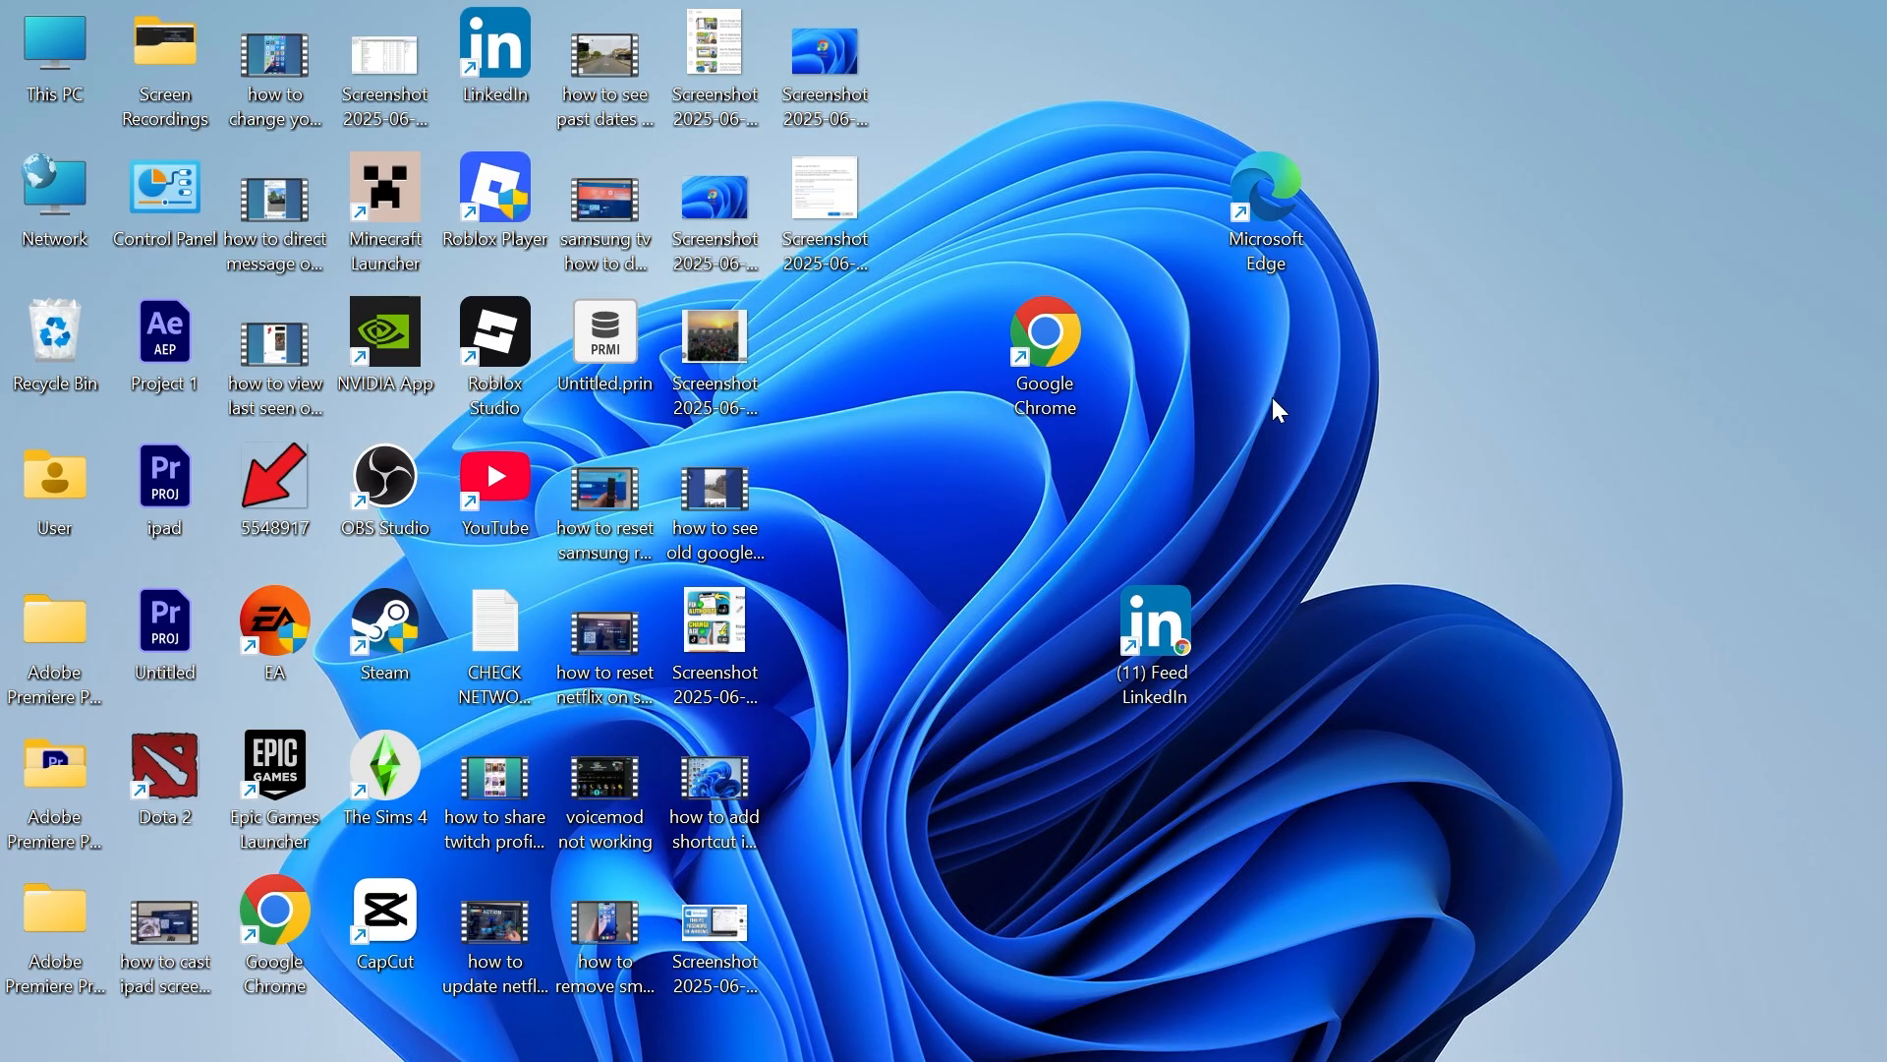